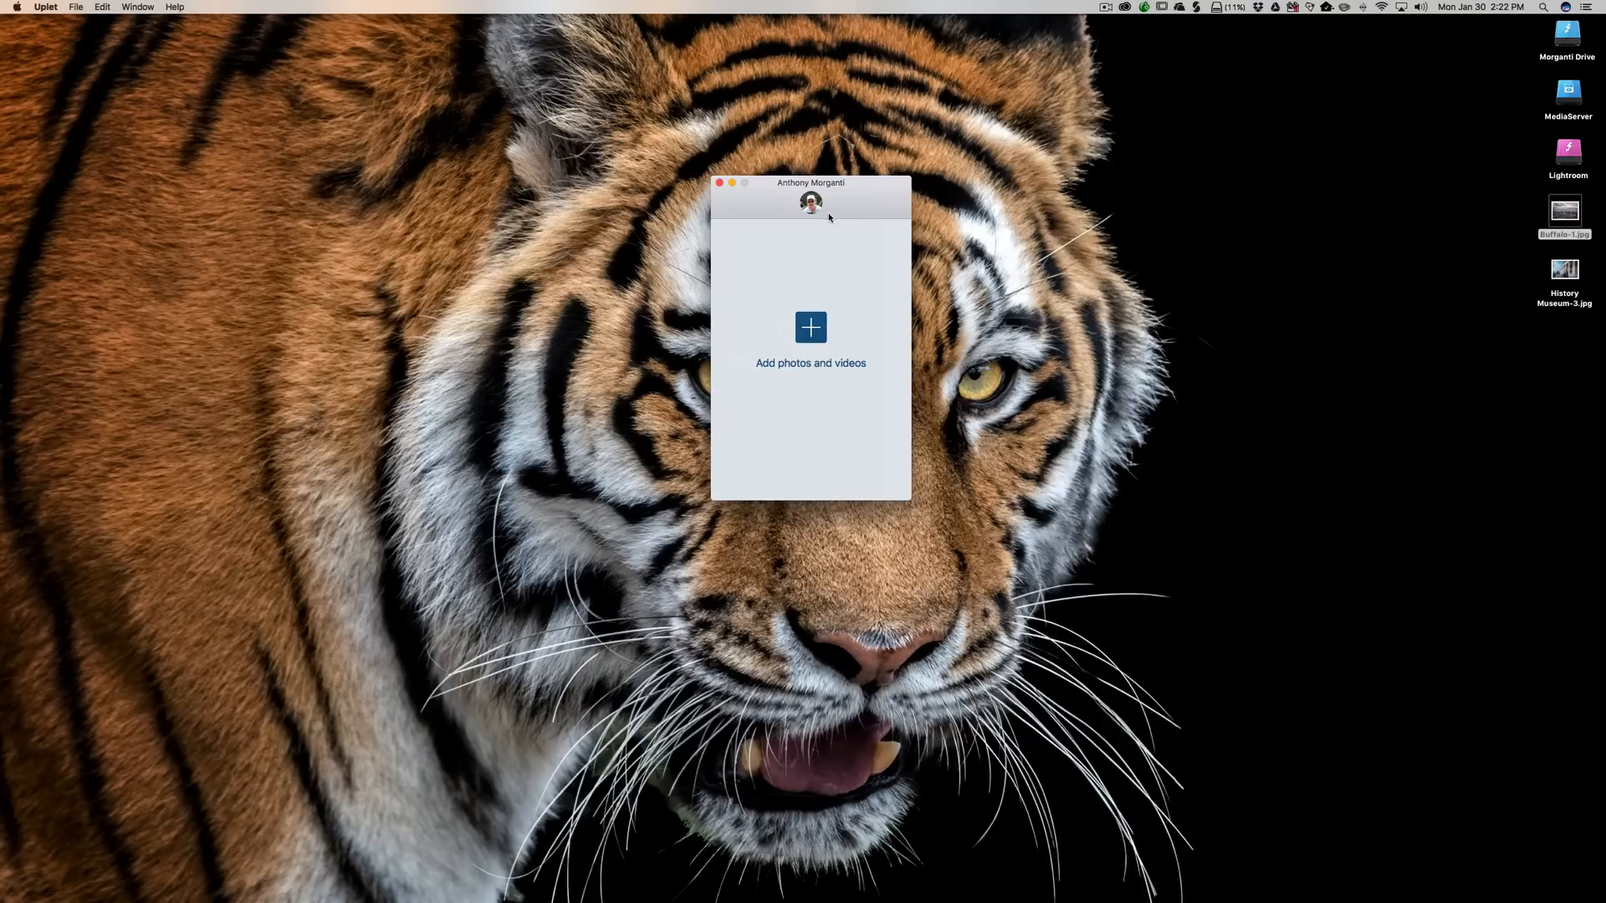
- Add the desktop photos Buffalo-1 and History Museum-2 to the Uplet upload
click(1564, 211)
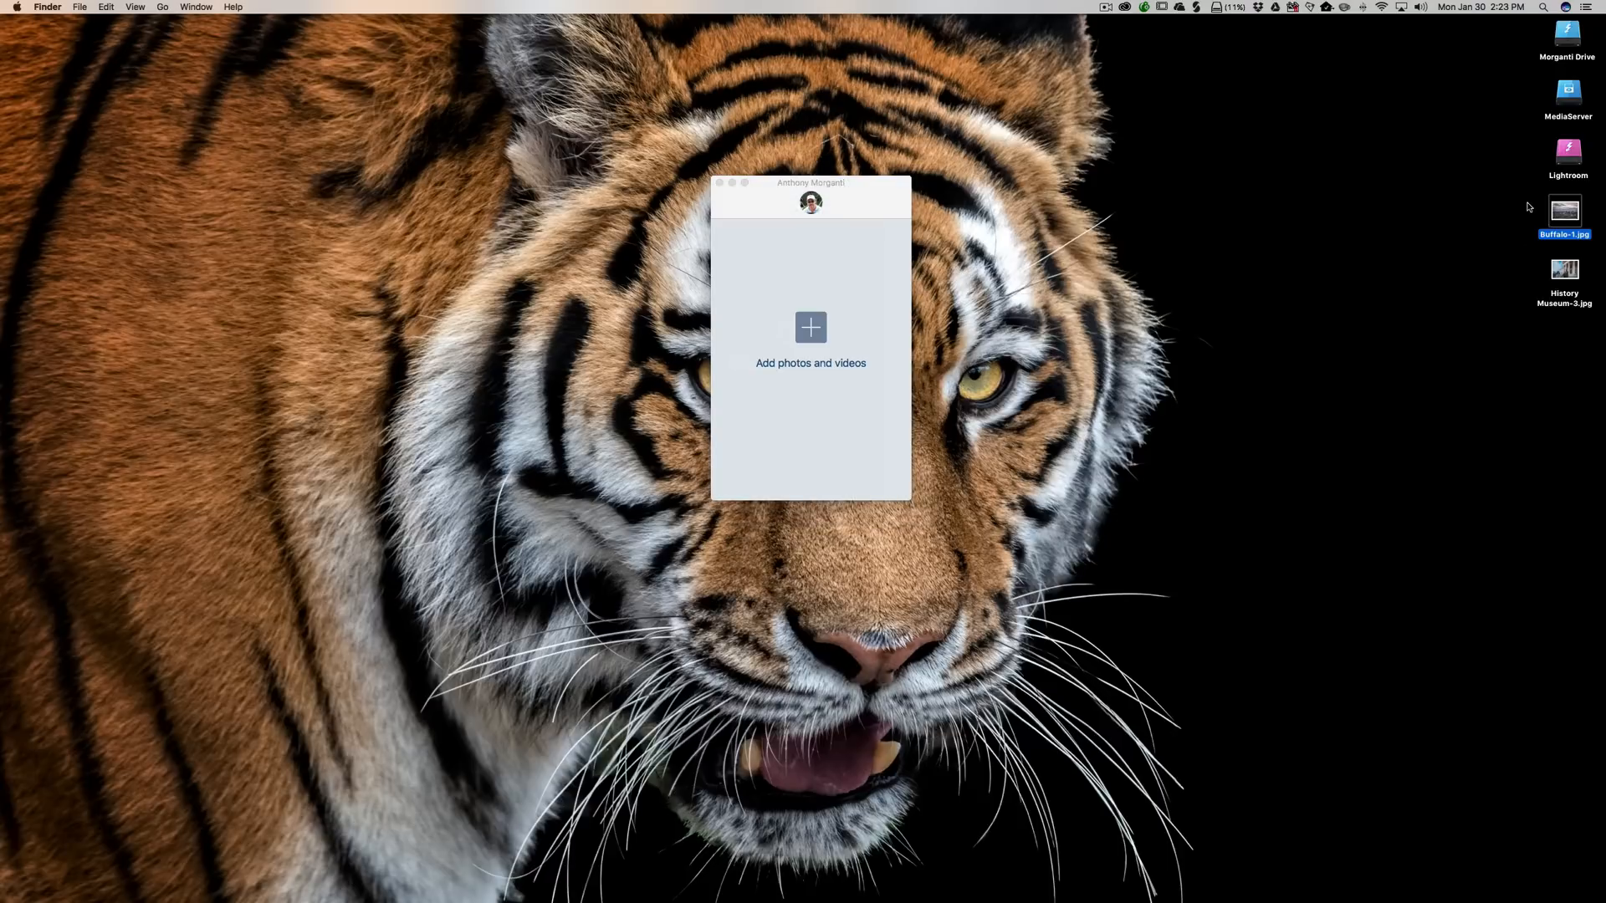
click(1564, 268)
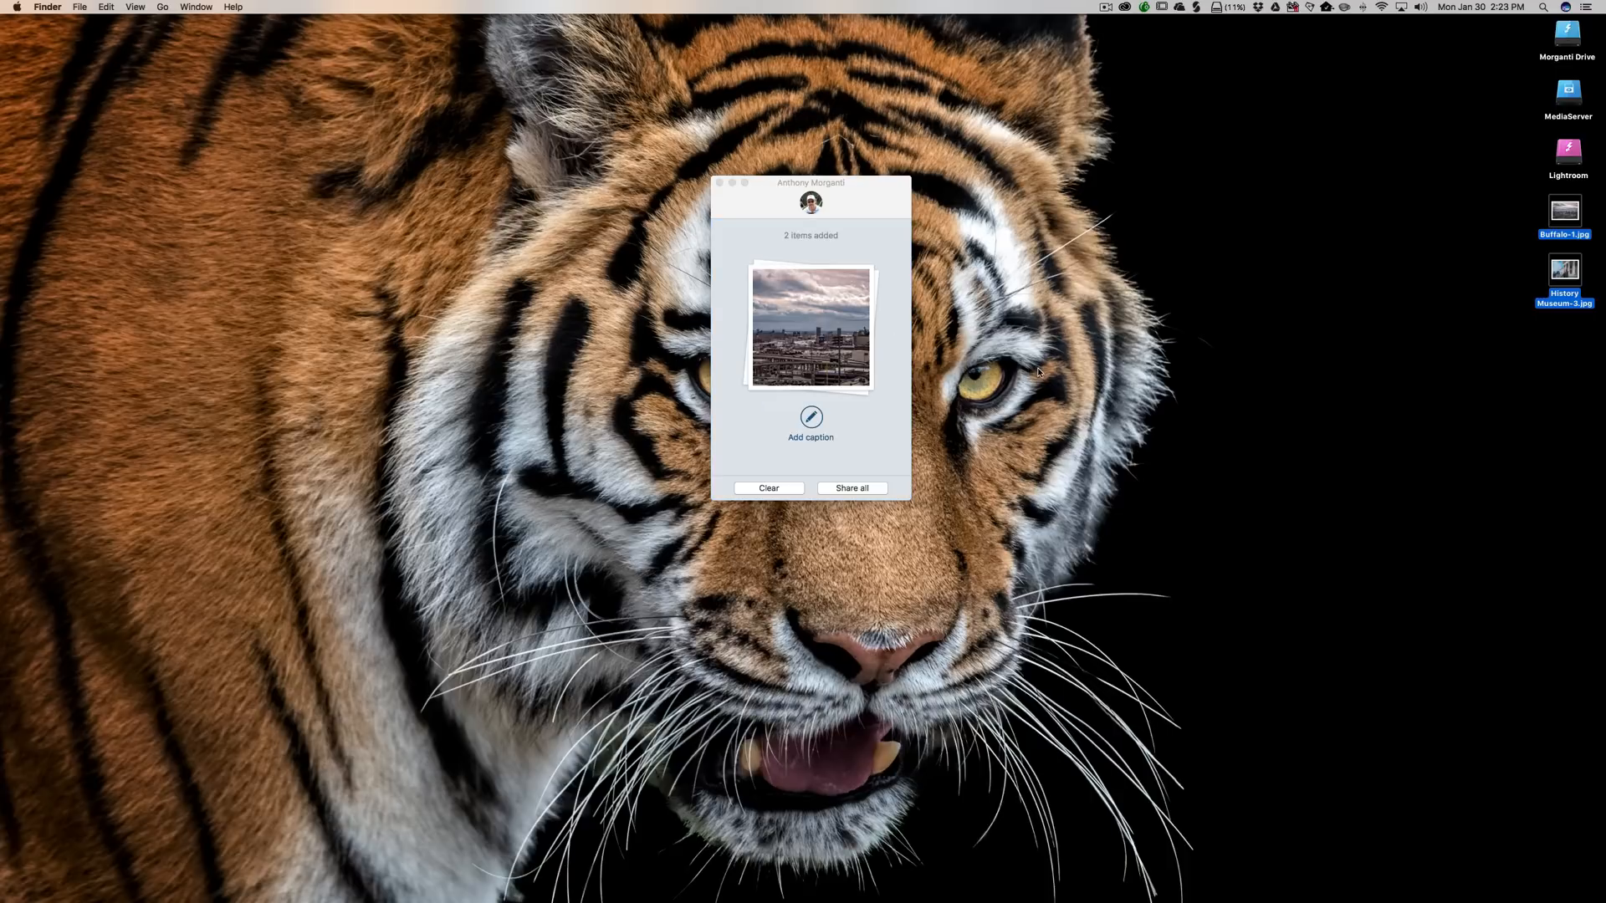
mouse_move(826, 411)
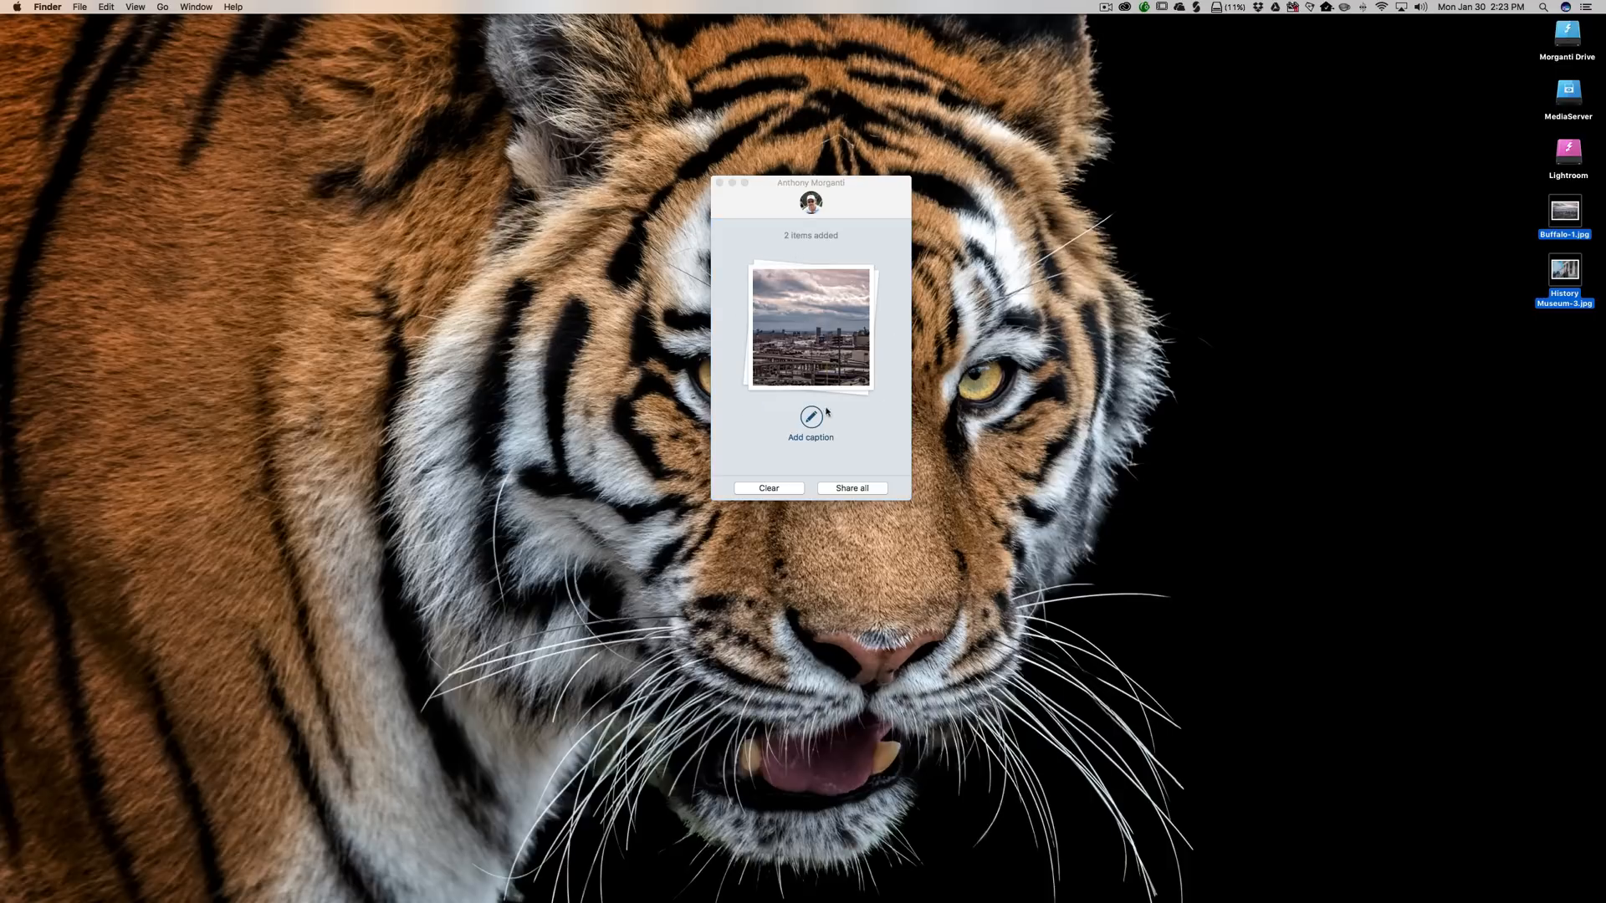
- Caption photo 2 of 2 with the Abe Lincoln statue text and #buffalohistory hashtags
click(809, 424)
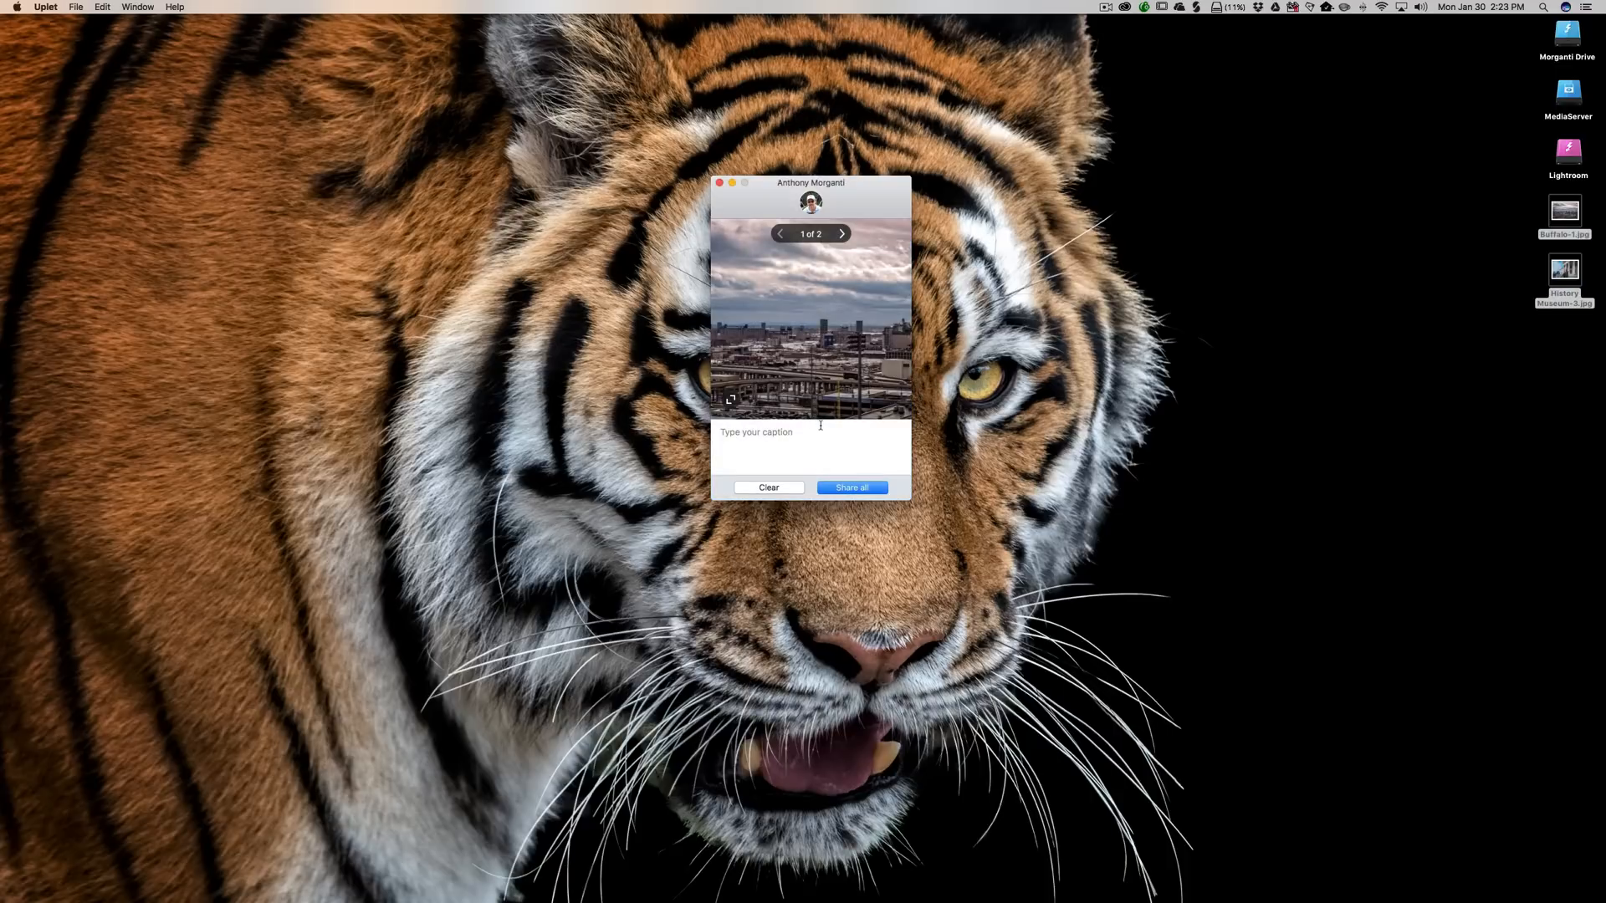
mouse_move(788, 305)
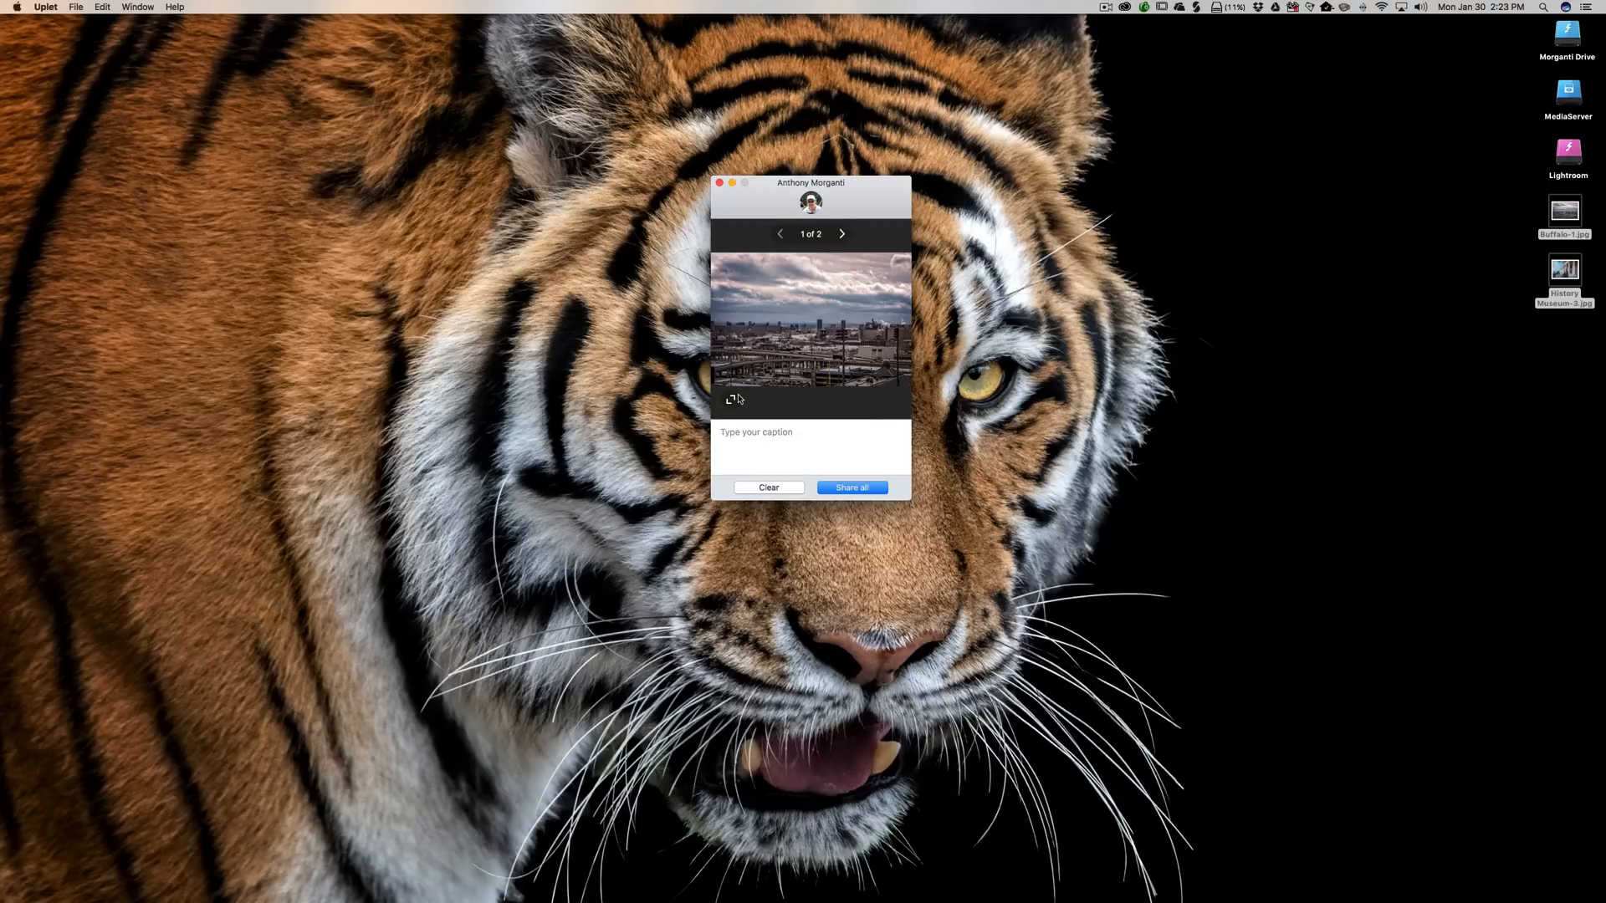
mouse_move(798, 386)
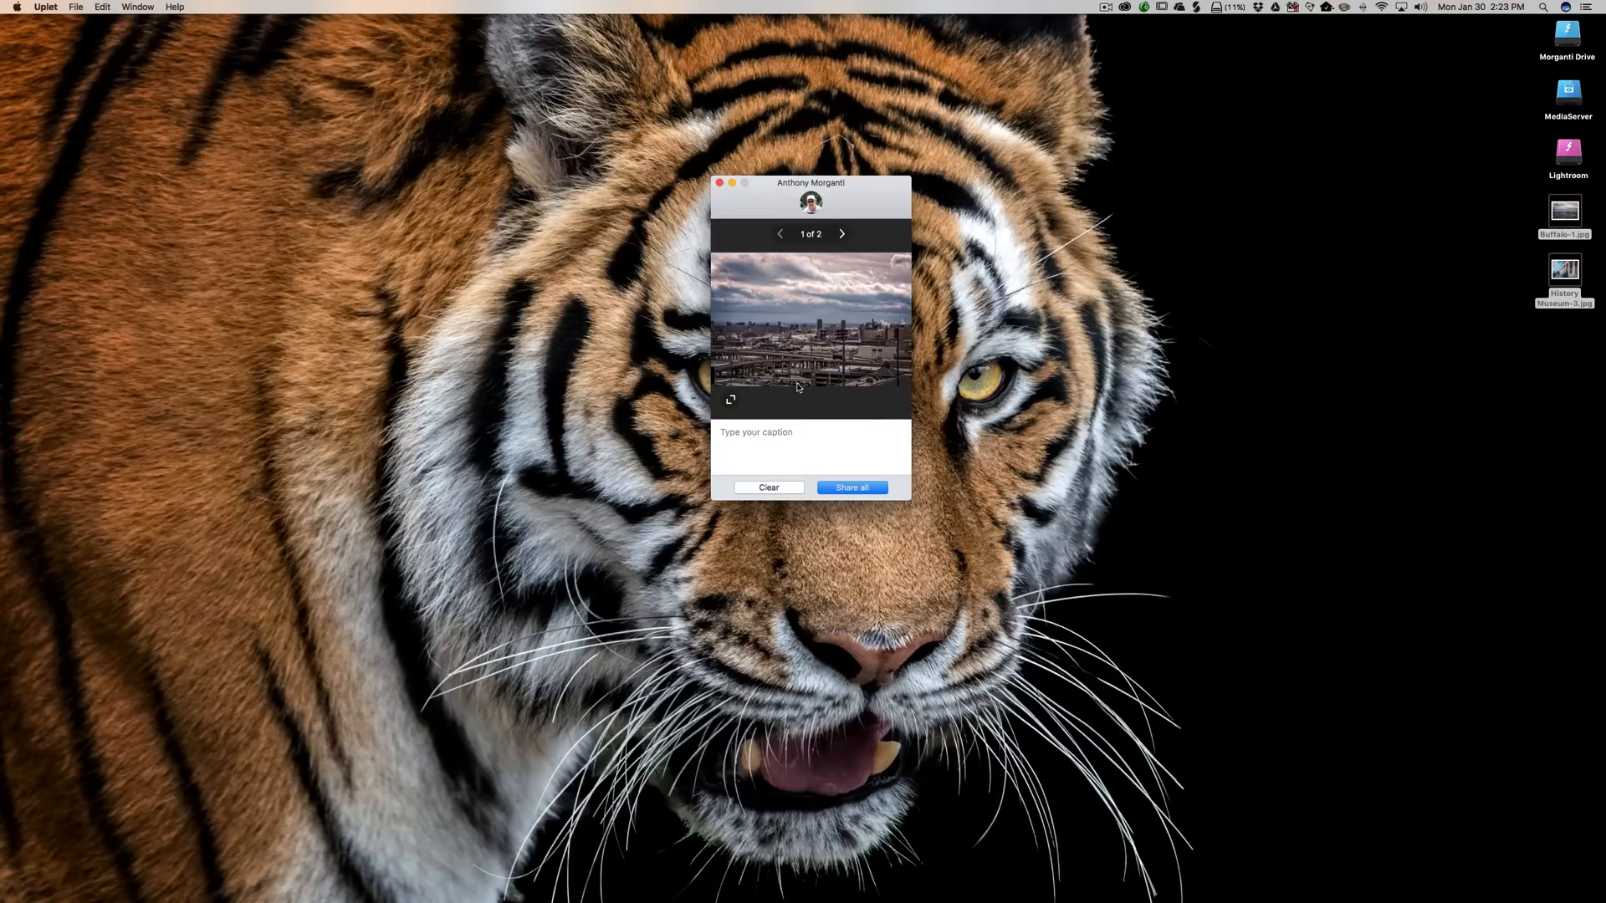
mouse_move(863, 164)
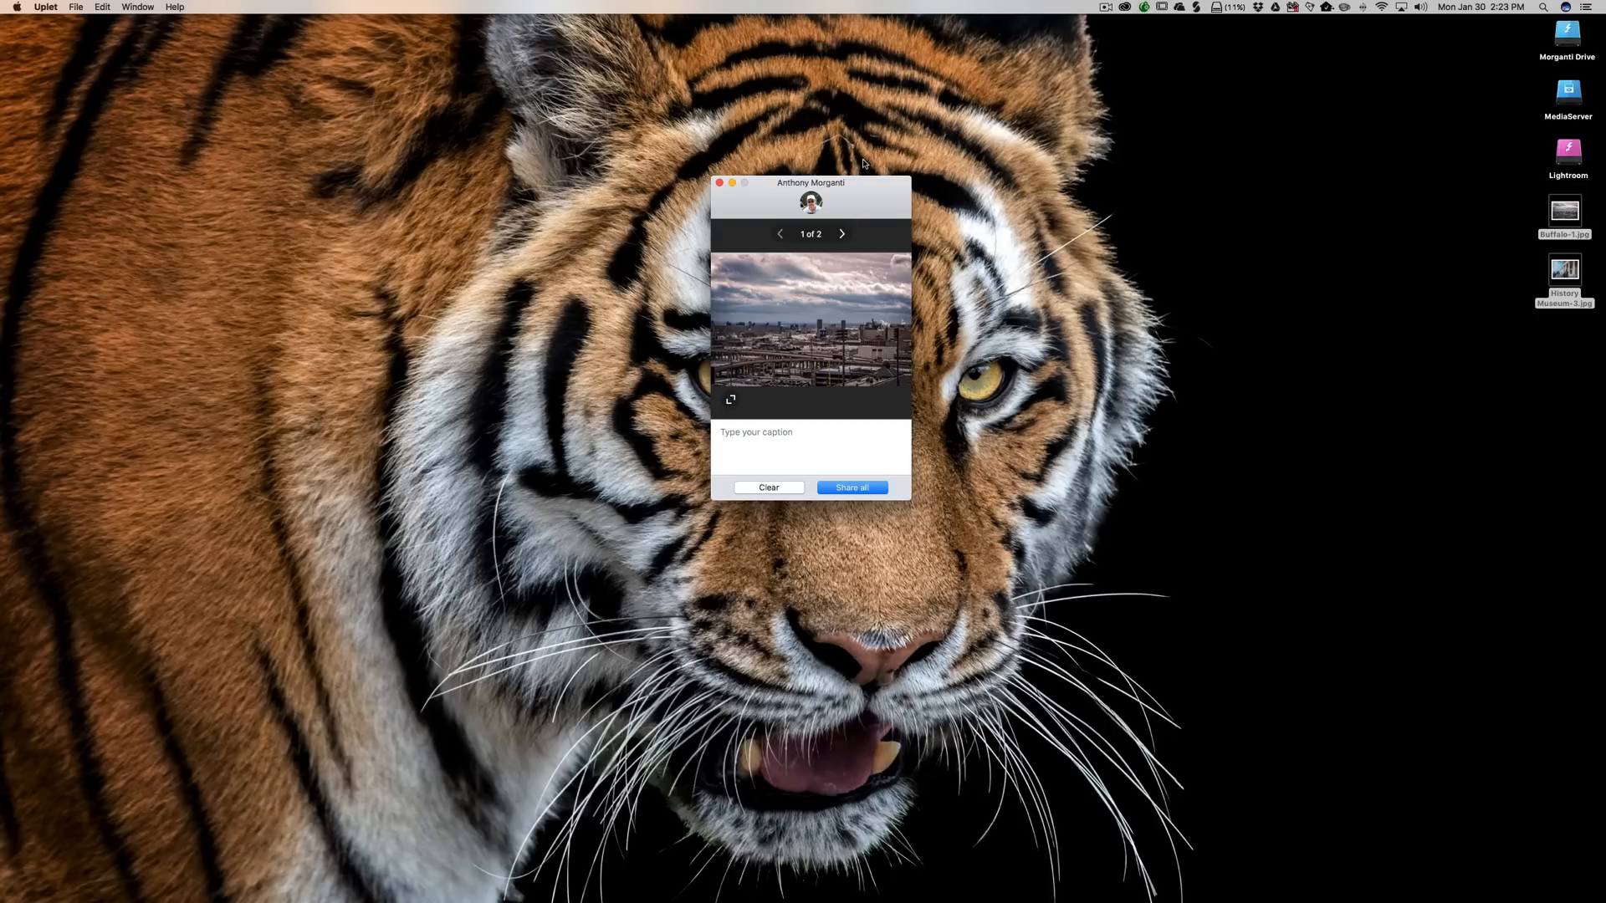
click(842, 234)
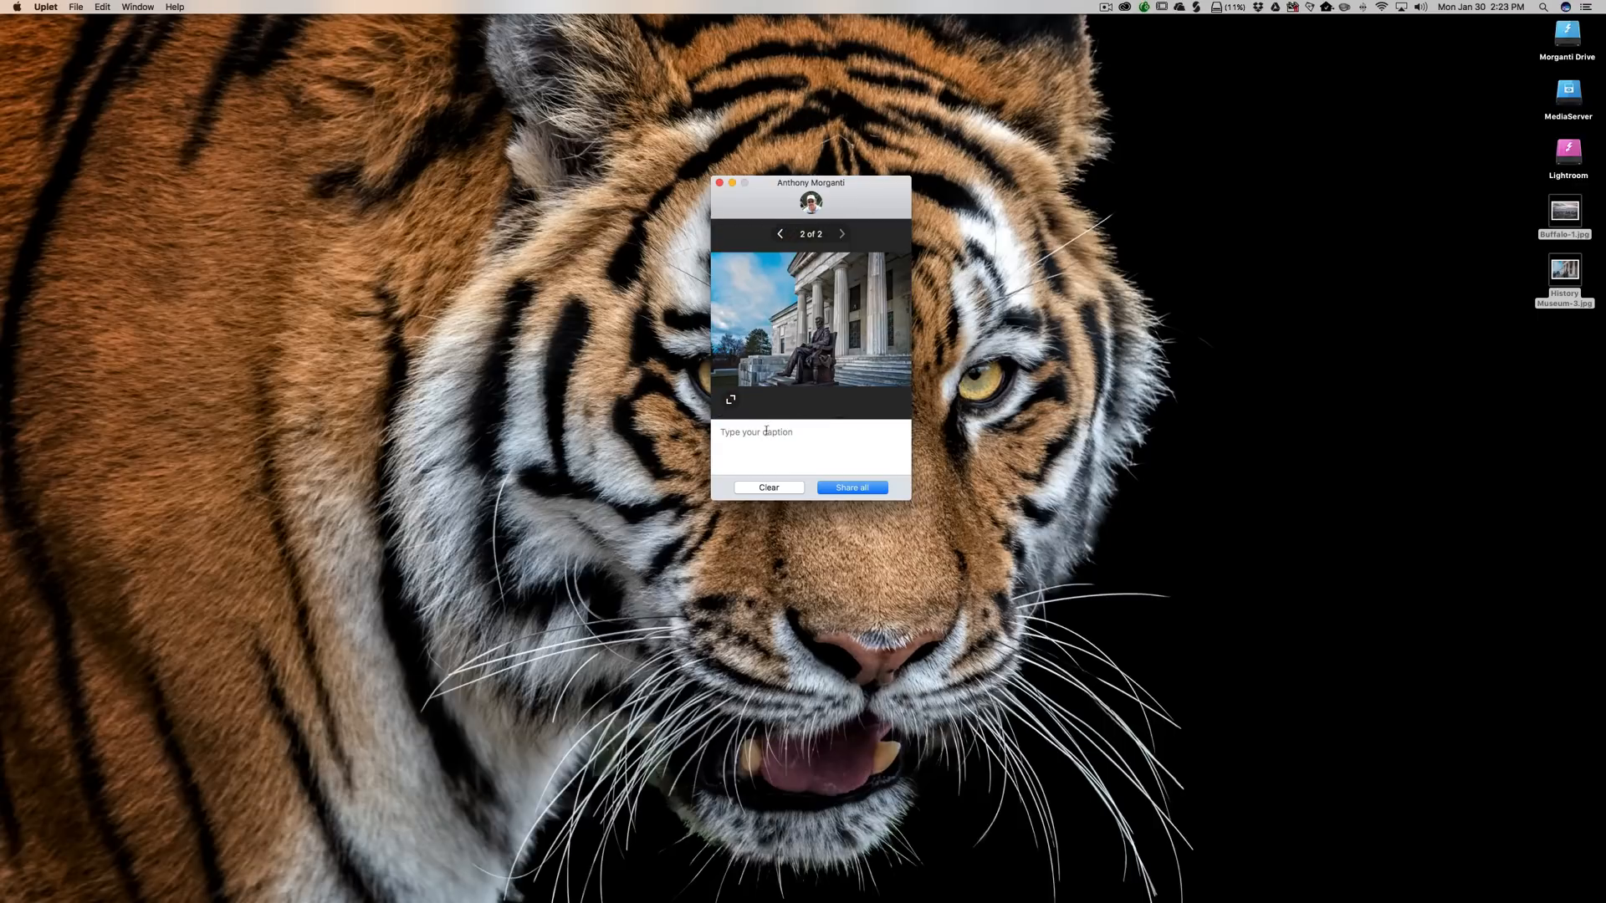
text(#buffalohistory #buffalohistorymuseum #historymuseum #buffalohistoricalsociety #buffalohistoricalmuseum #mirrorlake #buffstate)
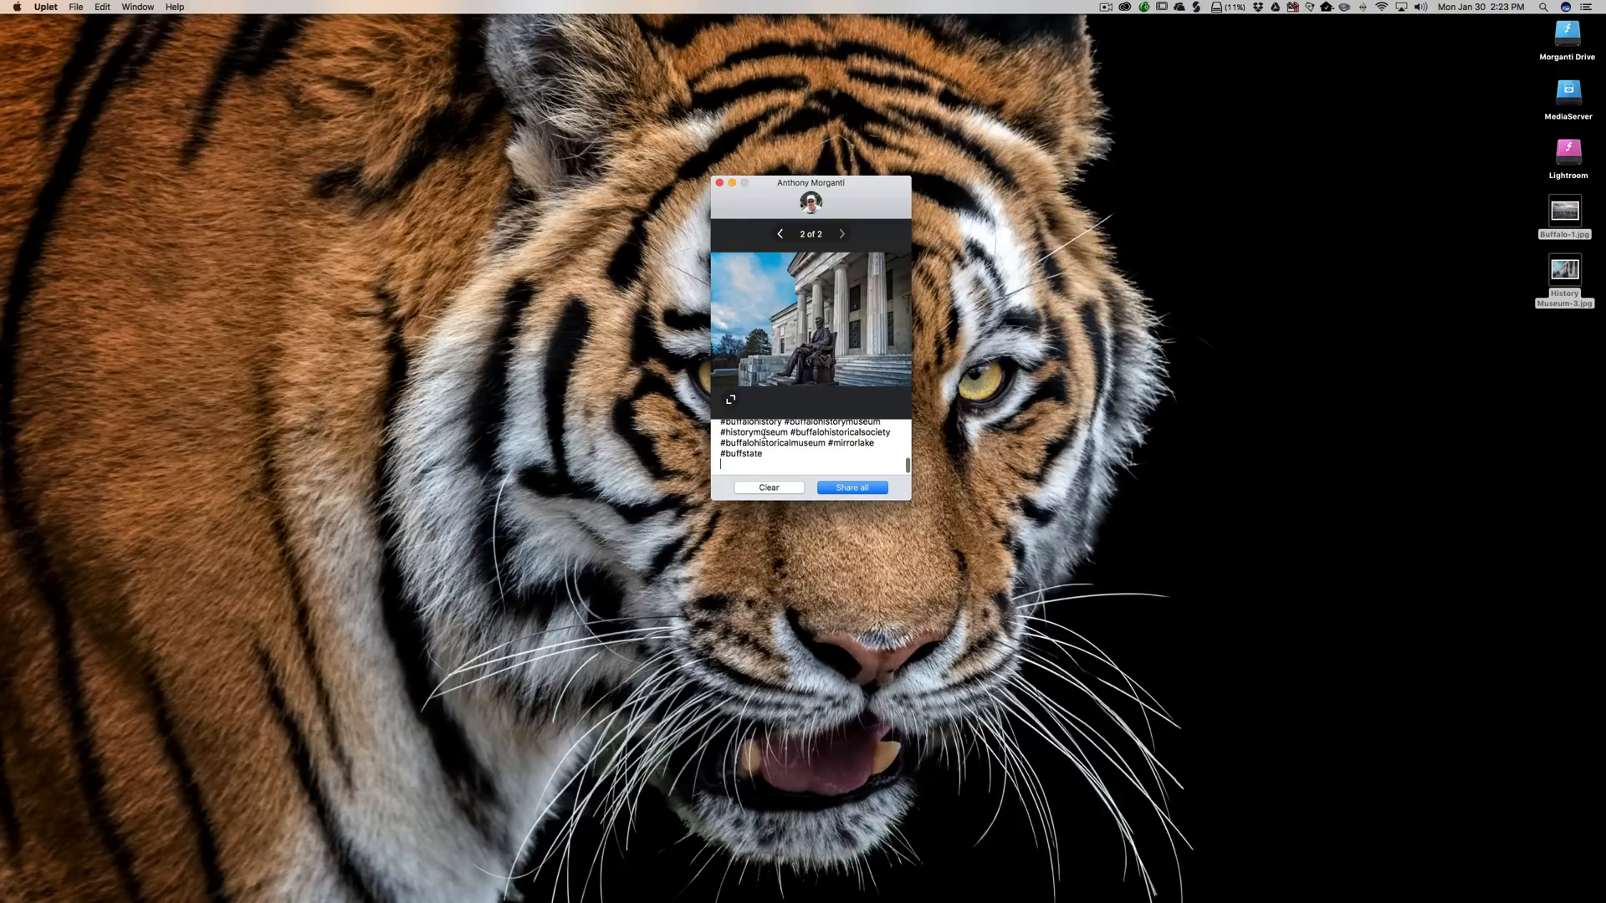
scroll(up, 3)
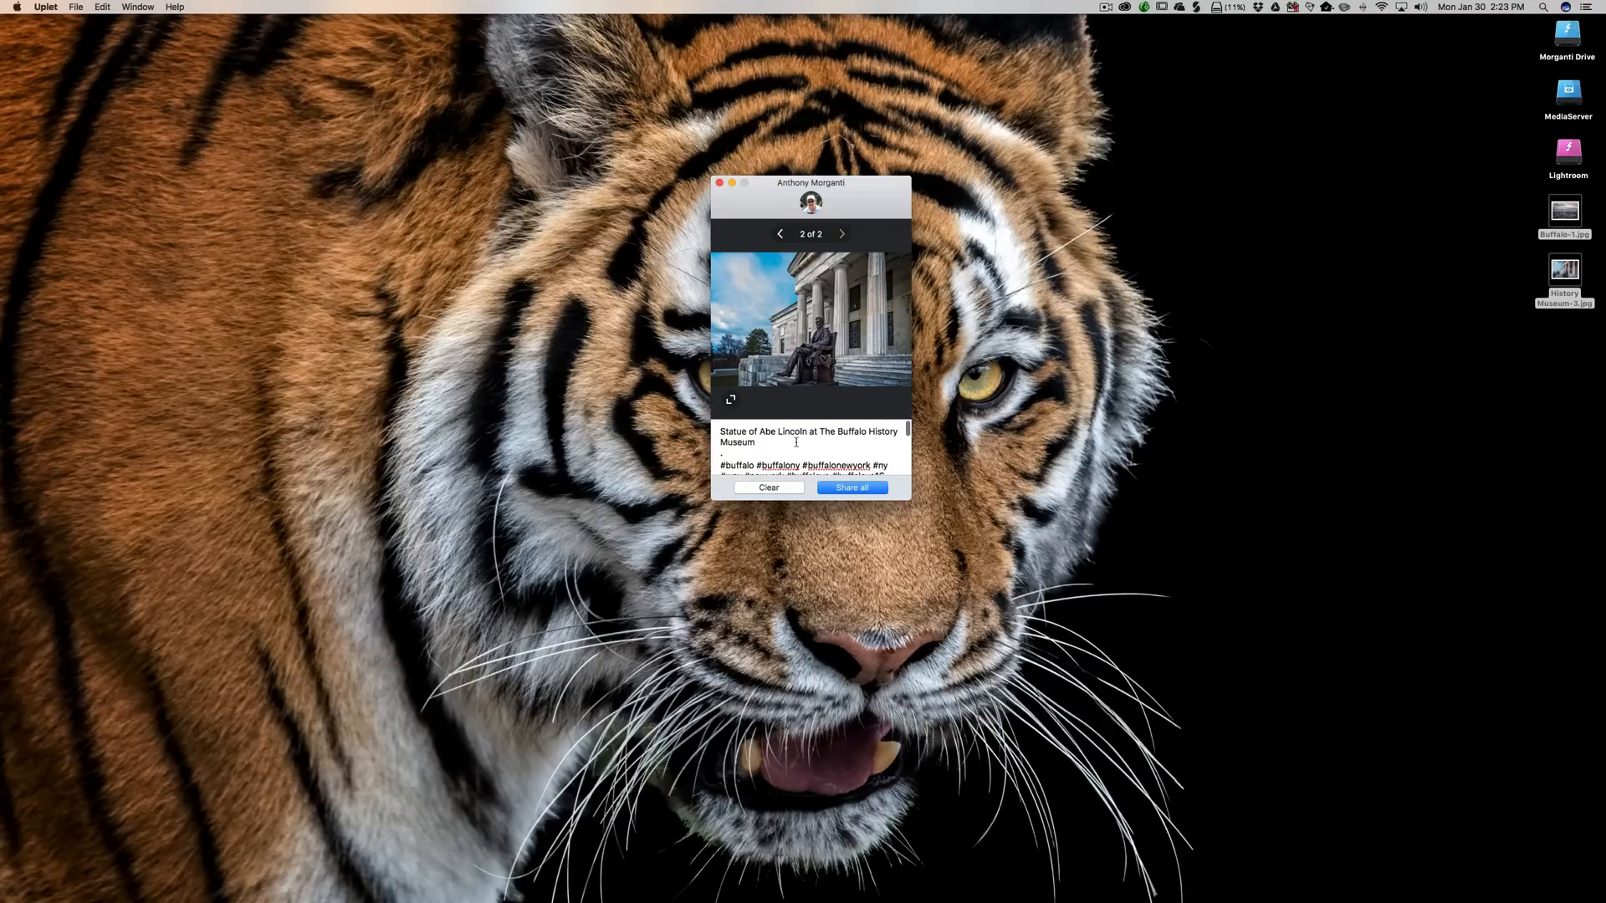
mouse_move(780, 234)
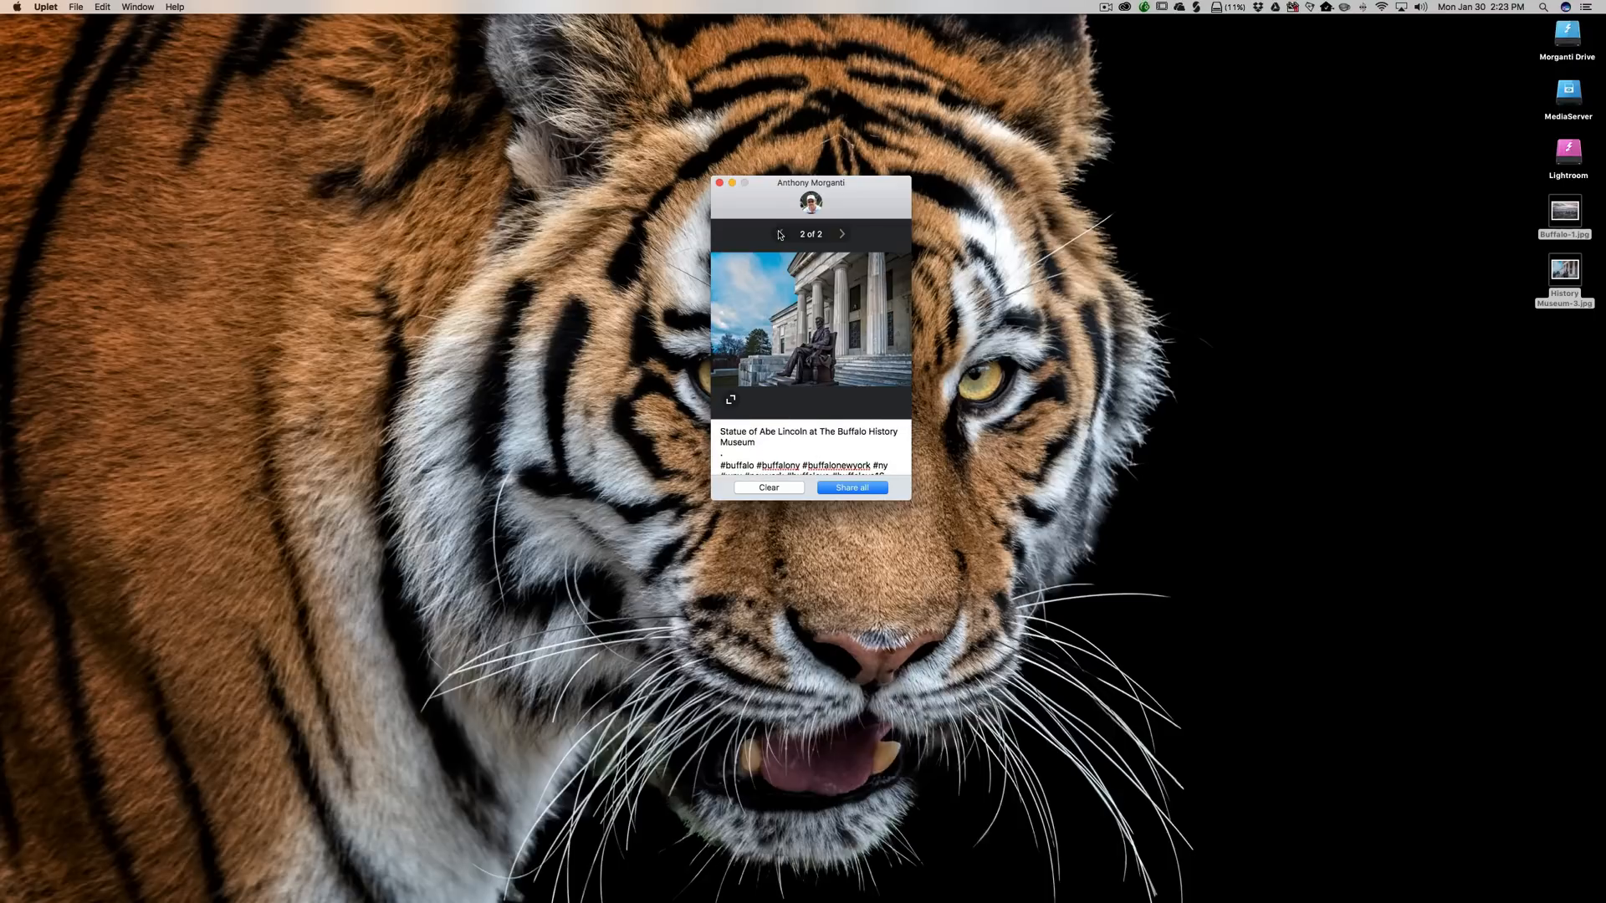
- Paste the 'view of Buffalo' caption block from TextEdit onto photo 1 of 2 and review both captions
click(780, 235)
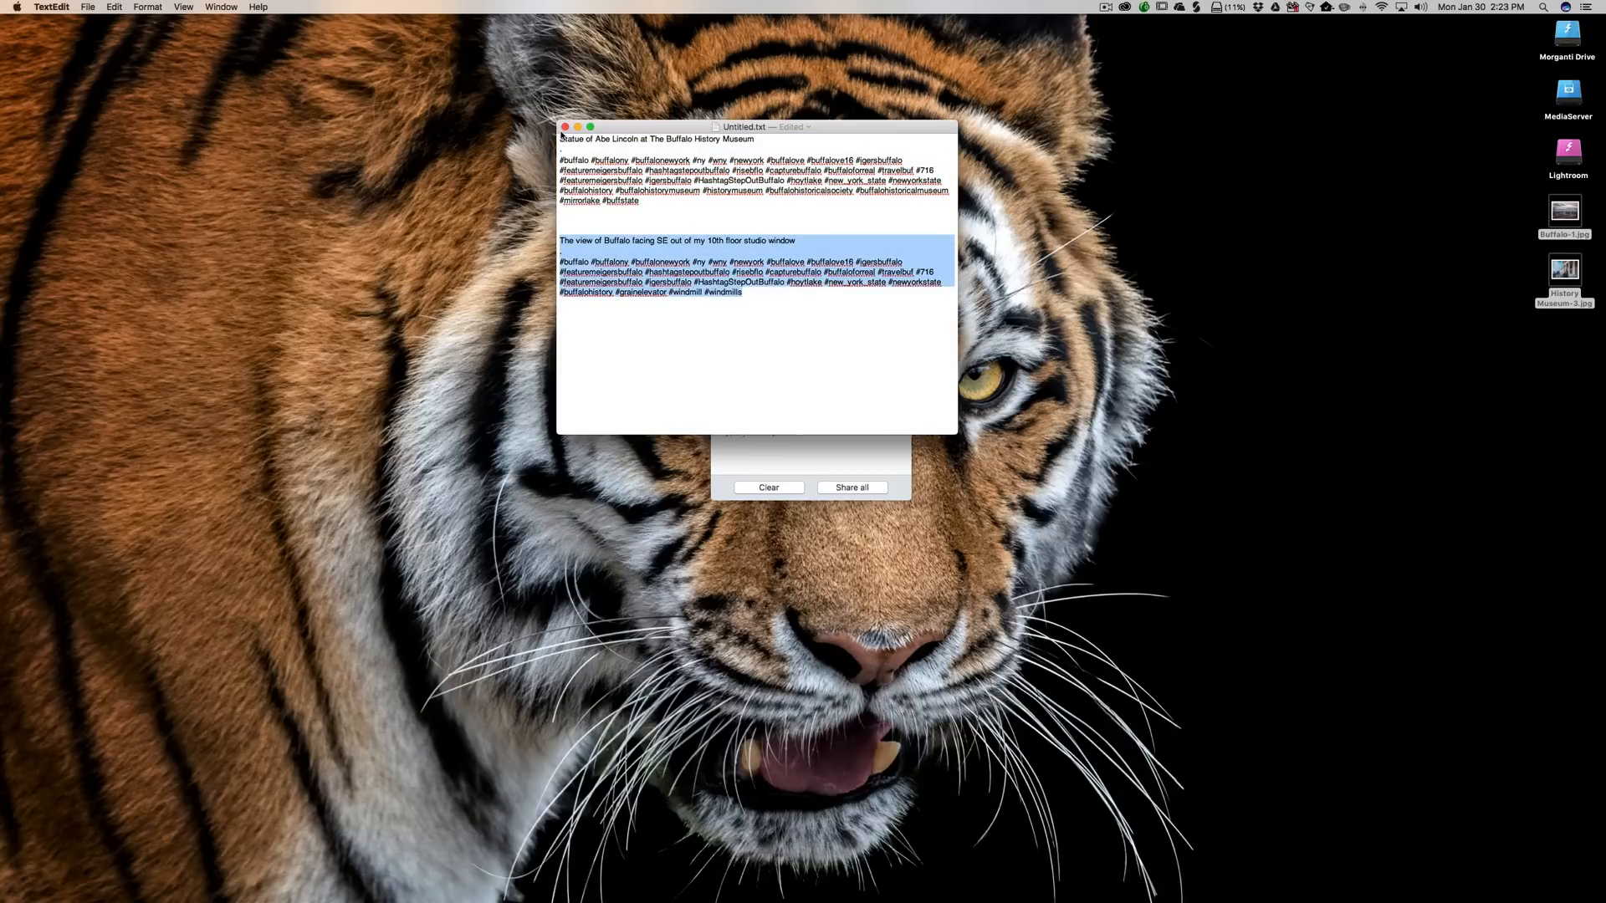
click(564, 127)
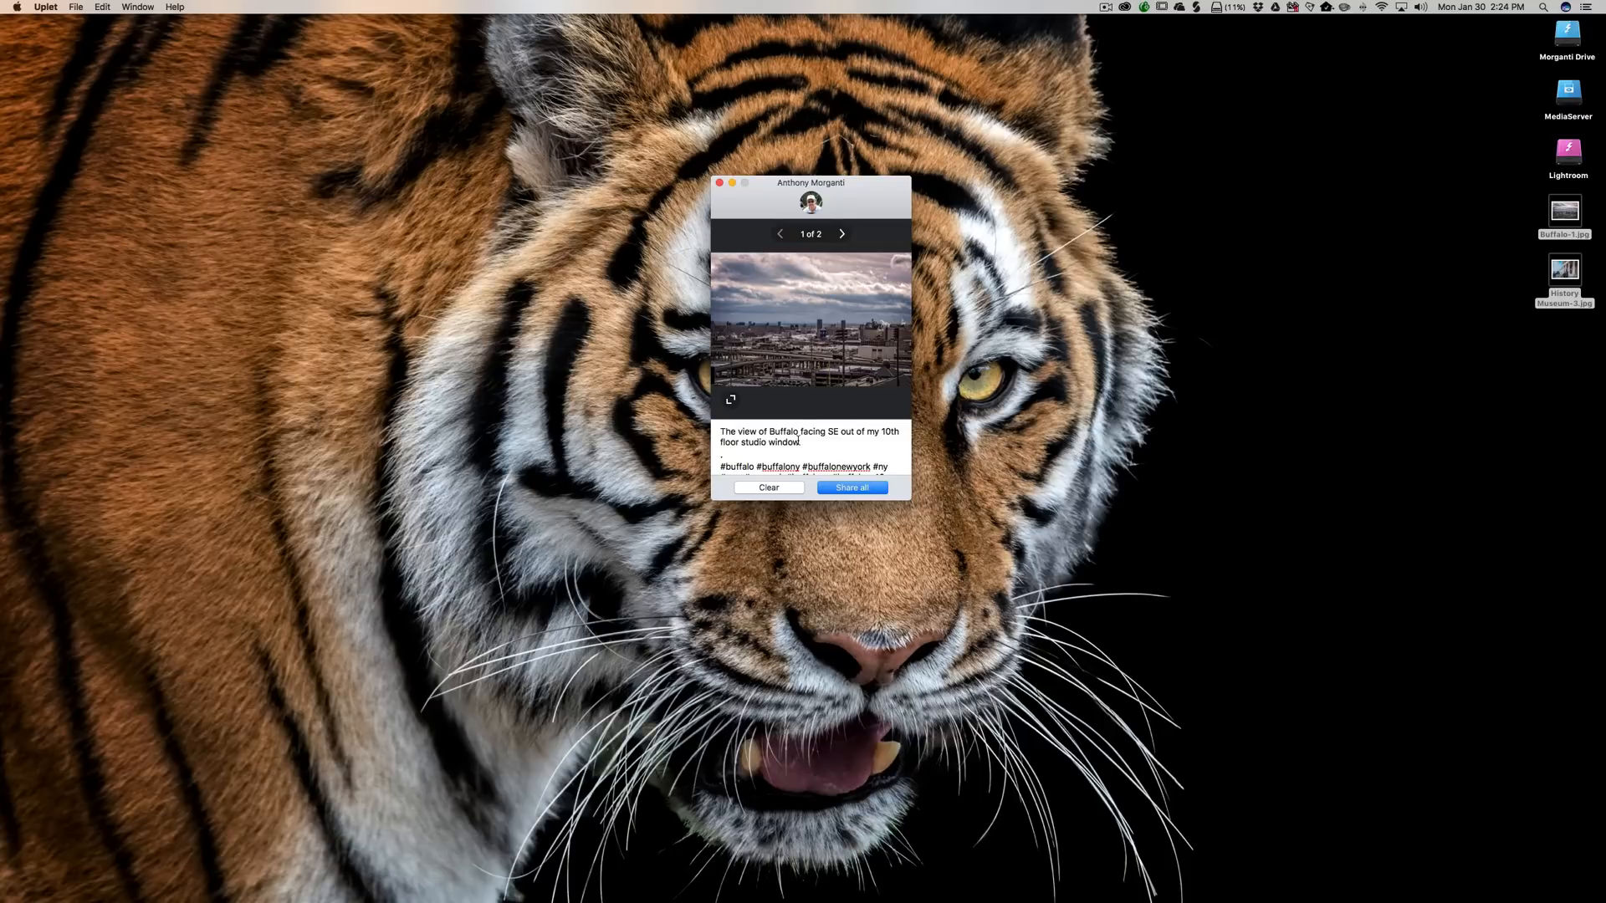
scroll(down, 3)
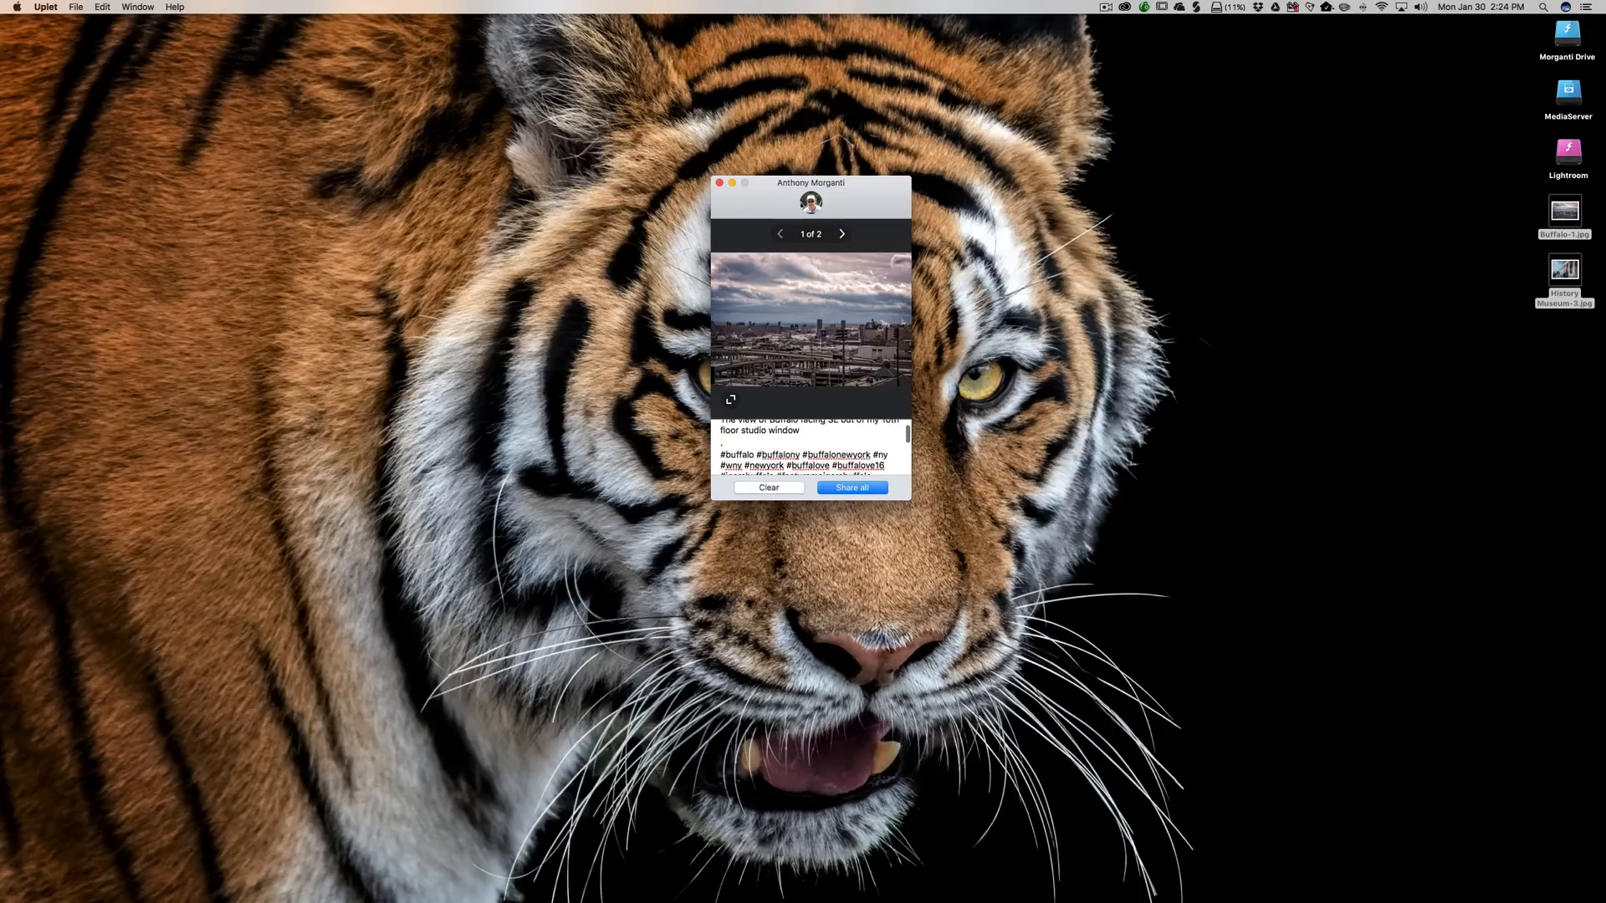
click(841, 234)
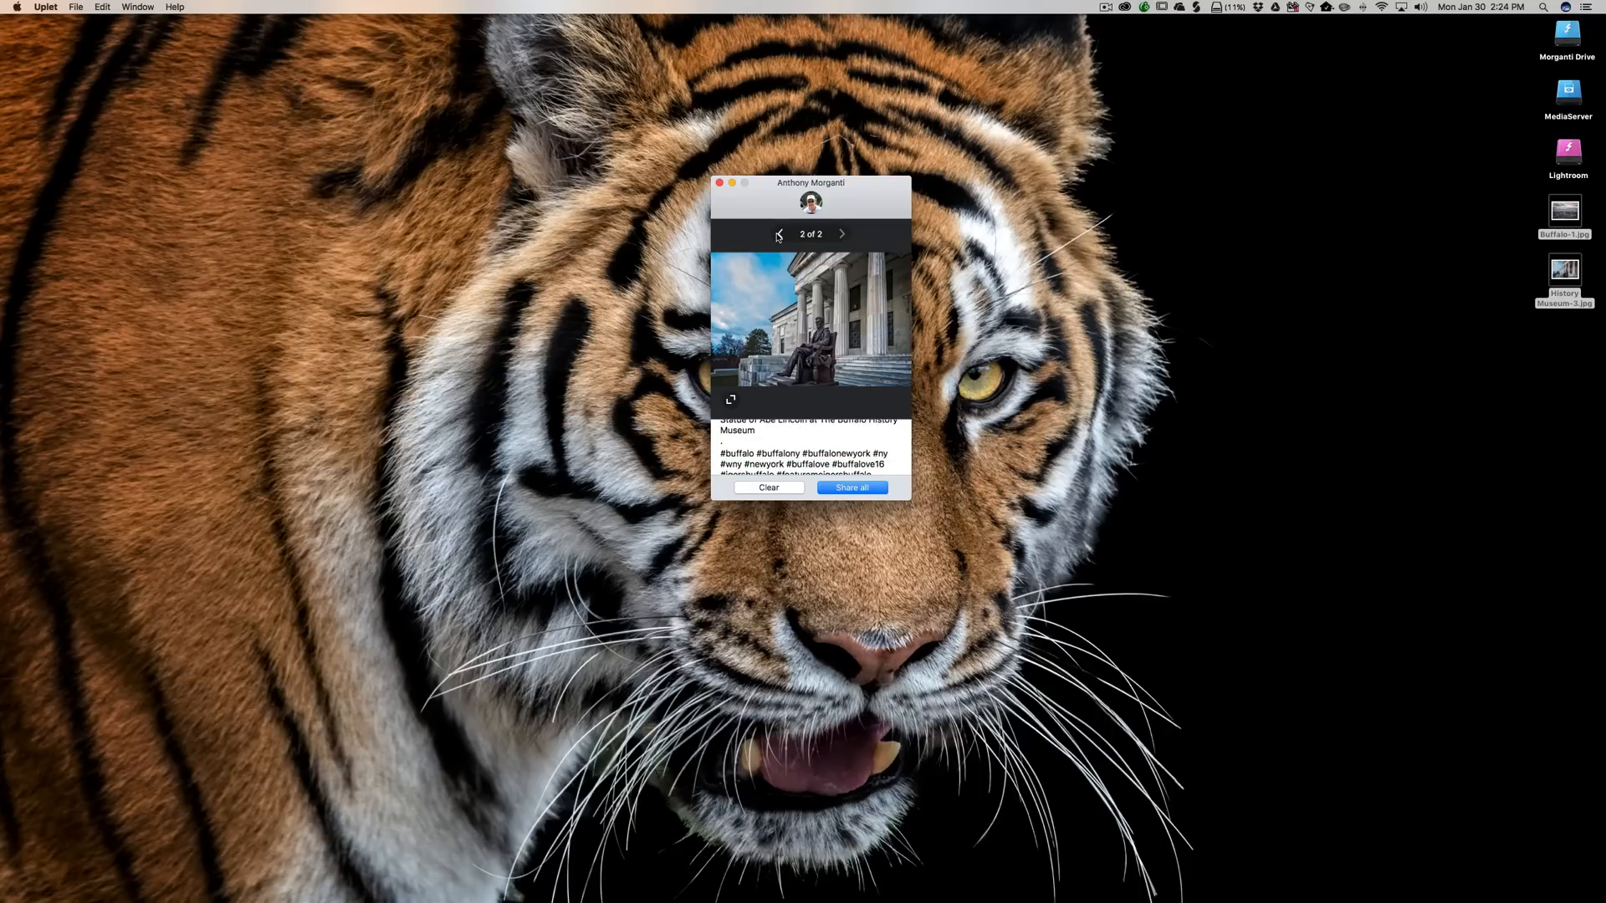
click(778, 234)
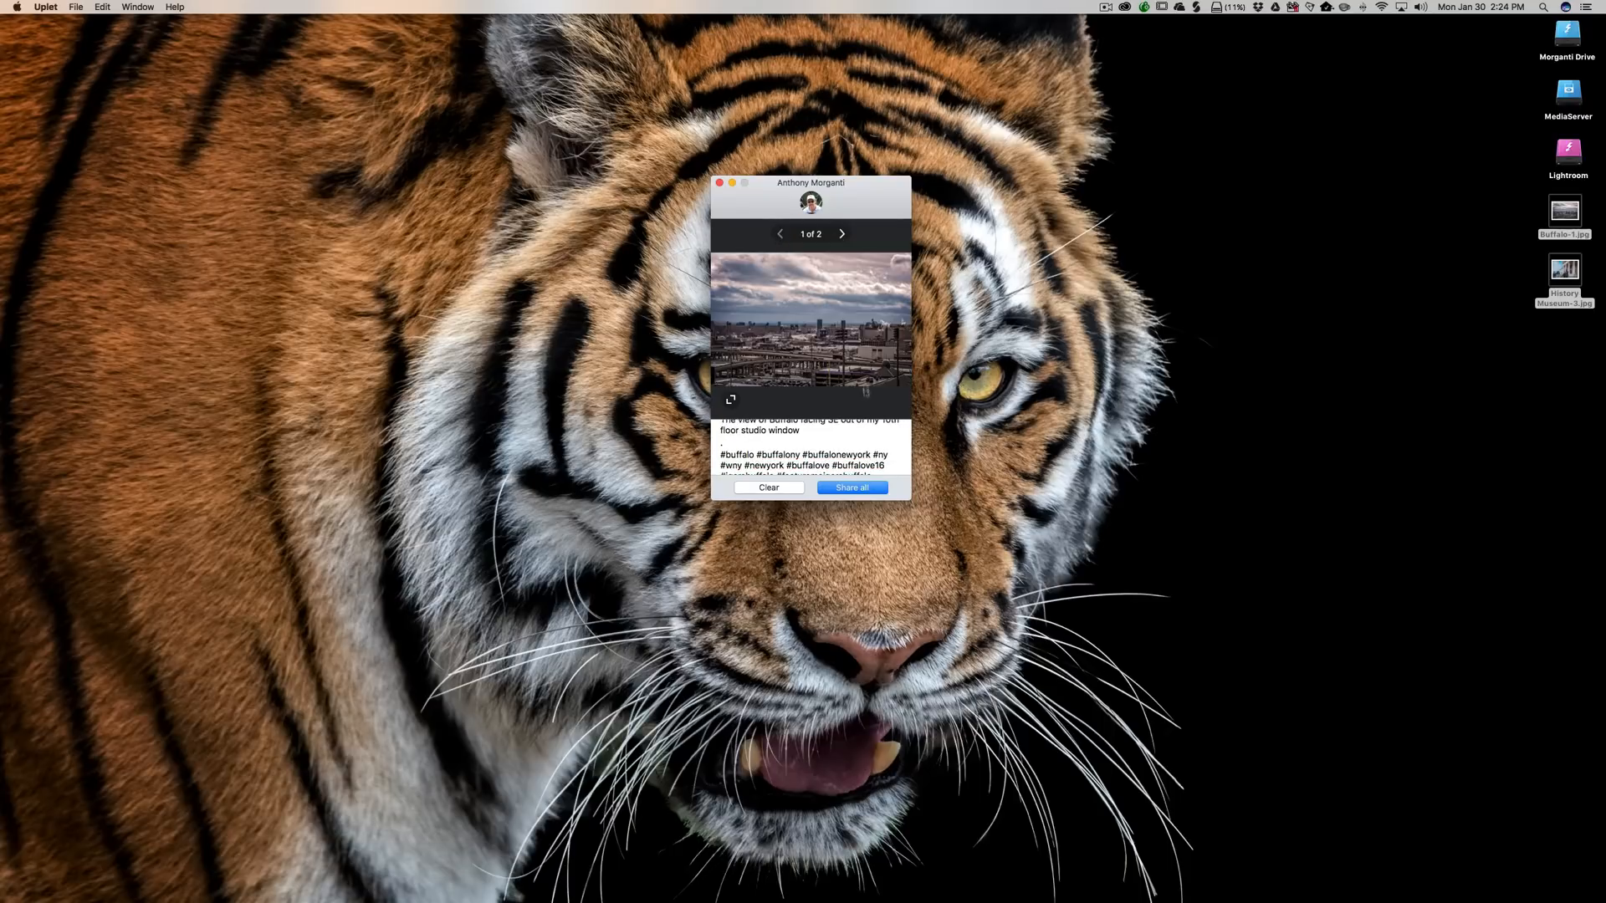
- Share all items to Instagram, then bring up the browser to view the posts
click(851, 486)
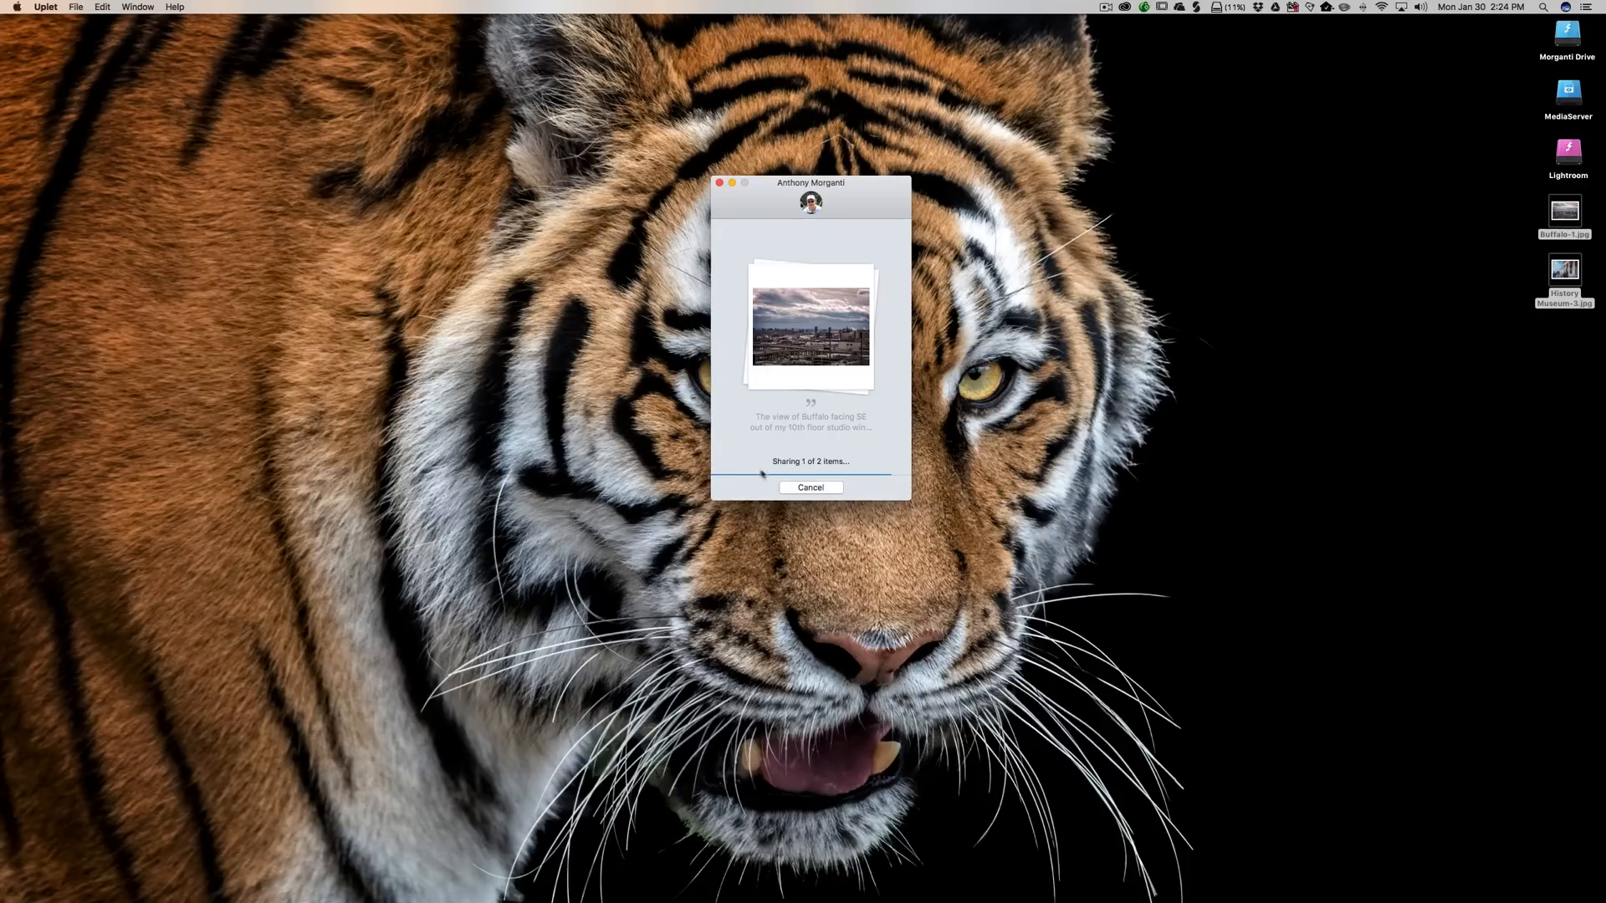
mouse_move(805, 473)
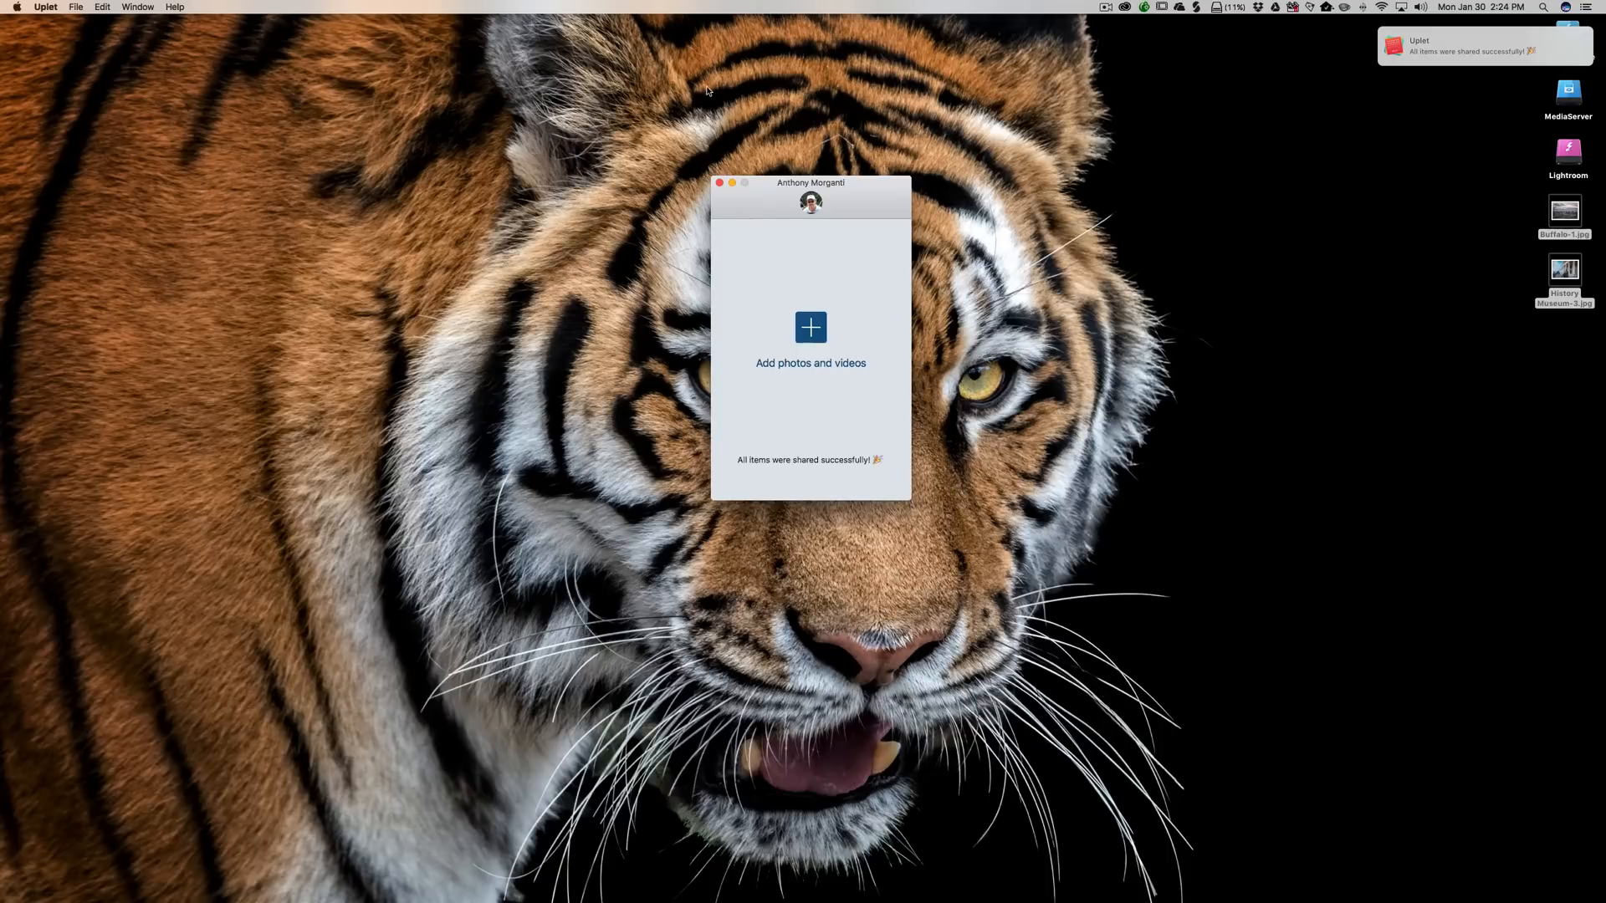
click(719, 184)
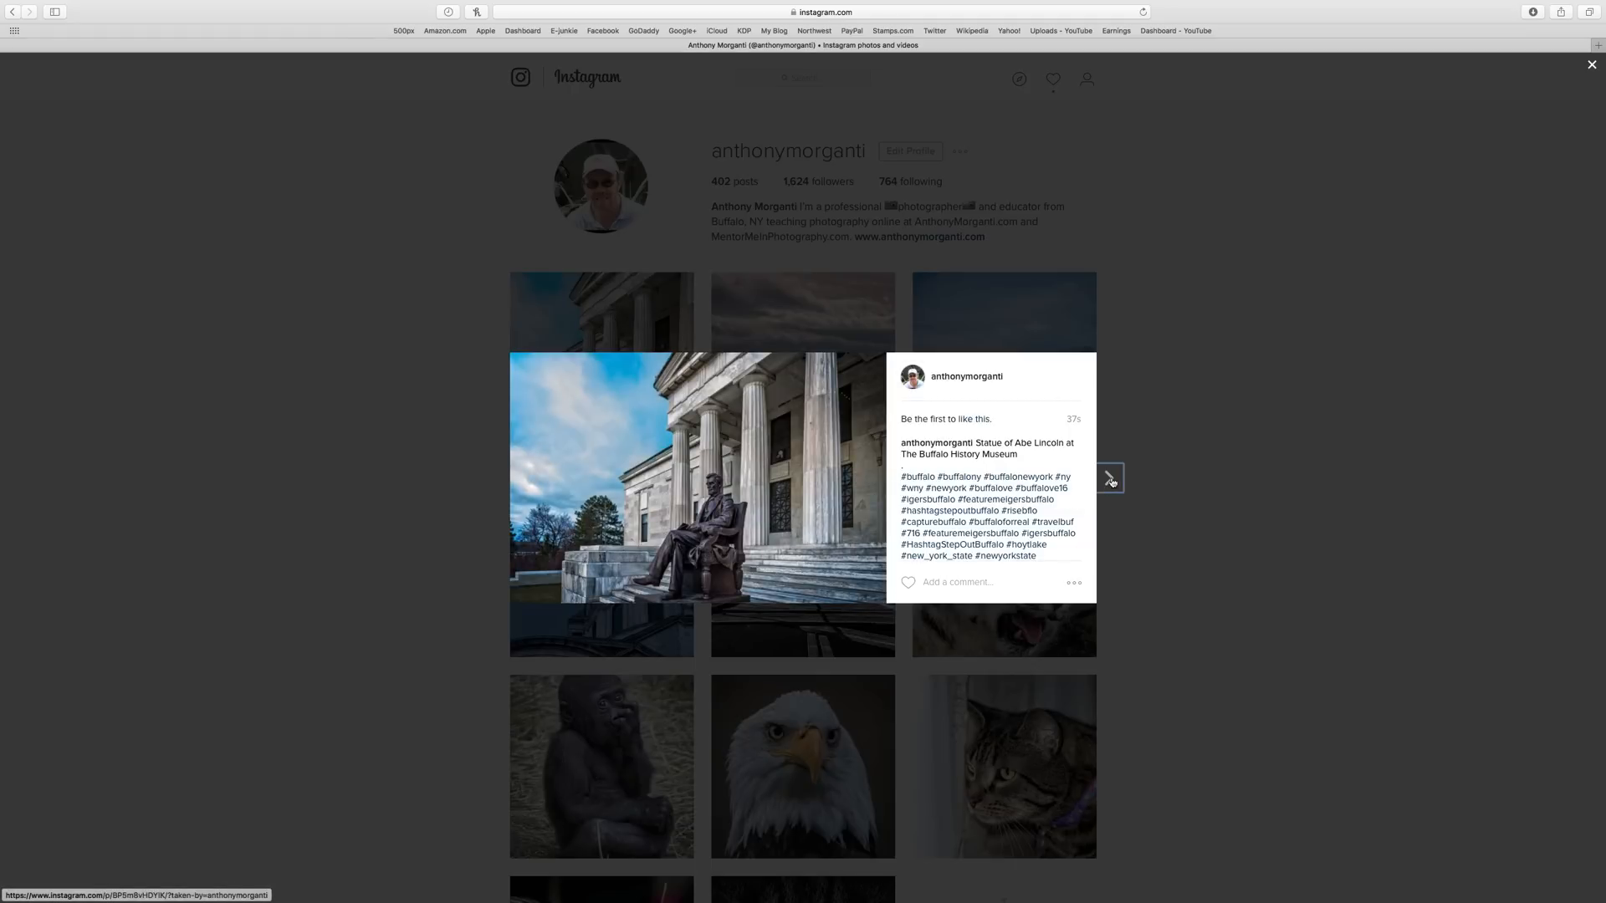
- View the Buffalo skyline post with its caption on instagram.com, then close it
click(1109, 476)
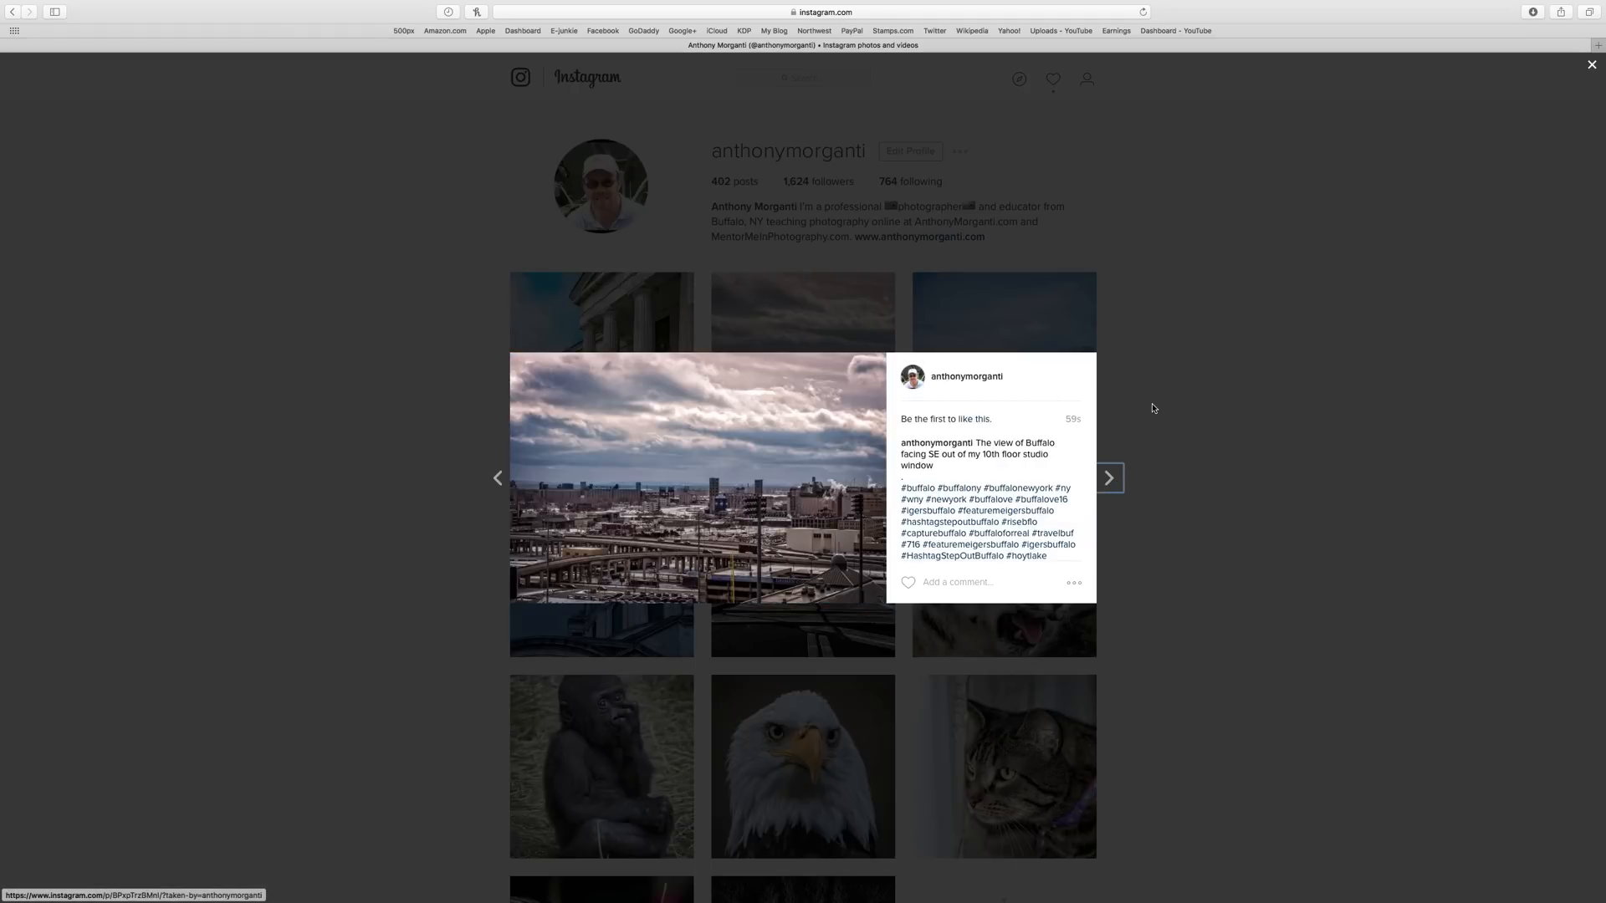
click(1591, 63)
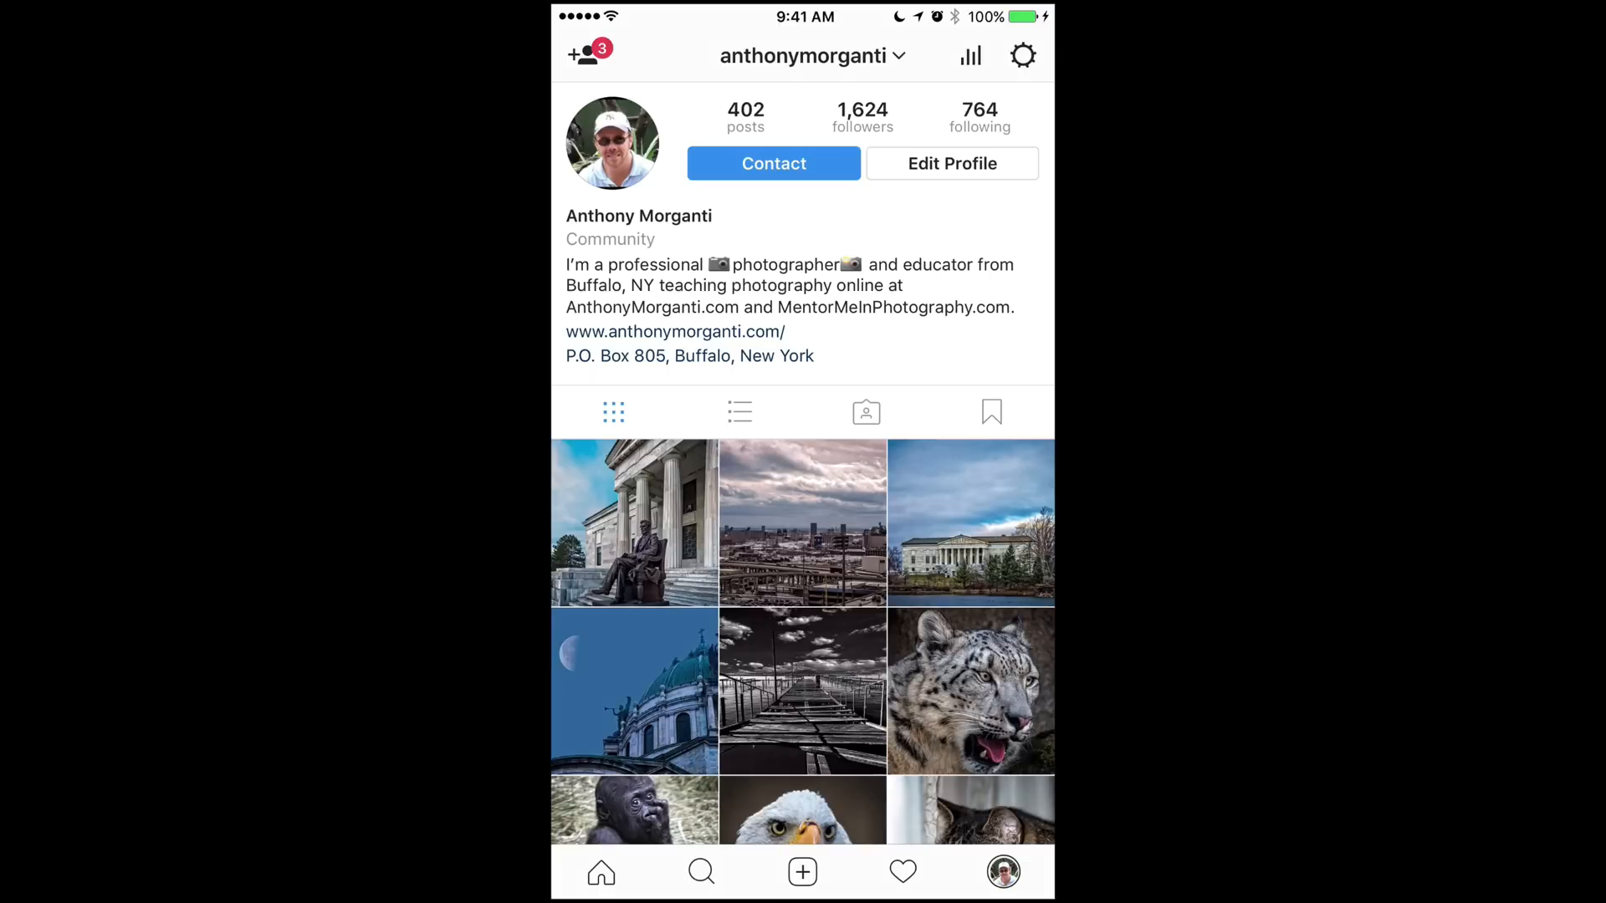
- From the eagle photo post's ••• menu, choose Share by Email
scroll(down, 3)
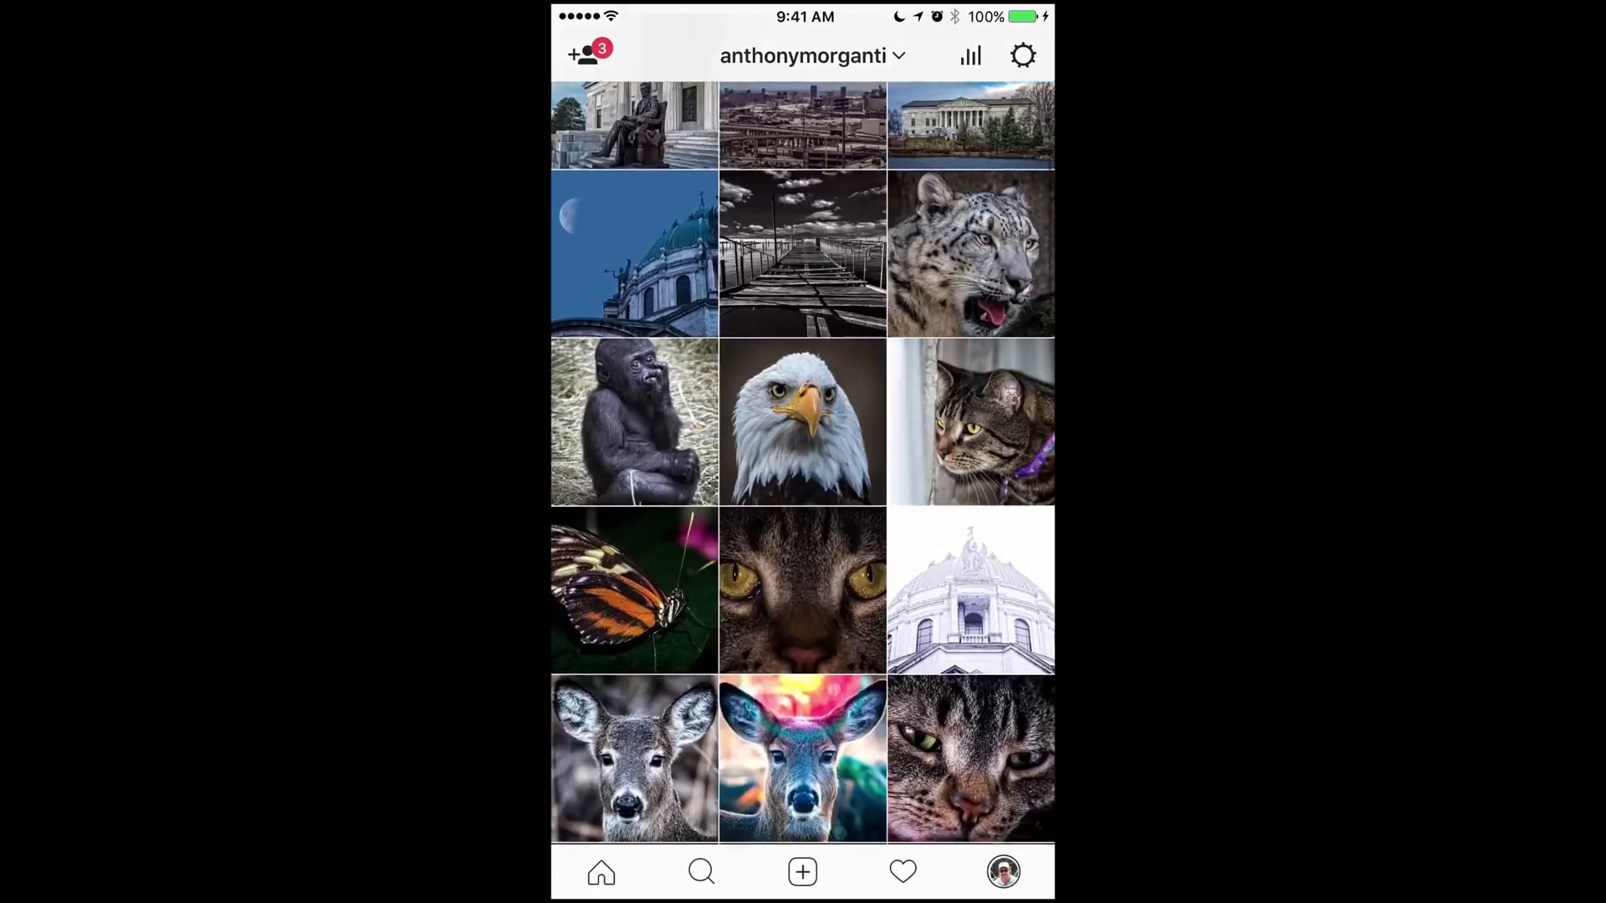
click(803, 421)
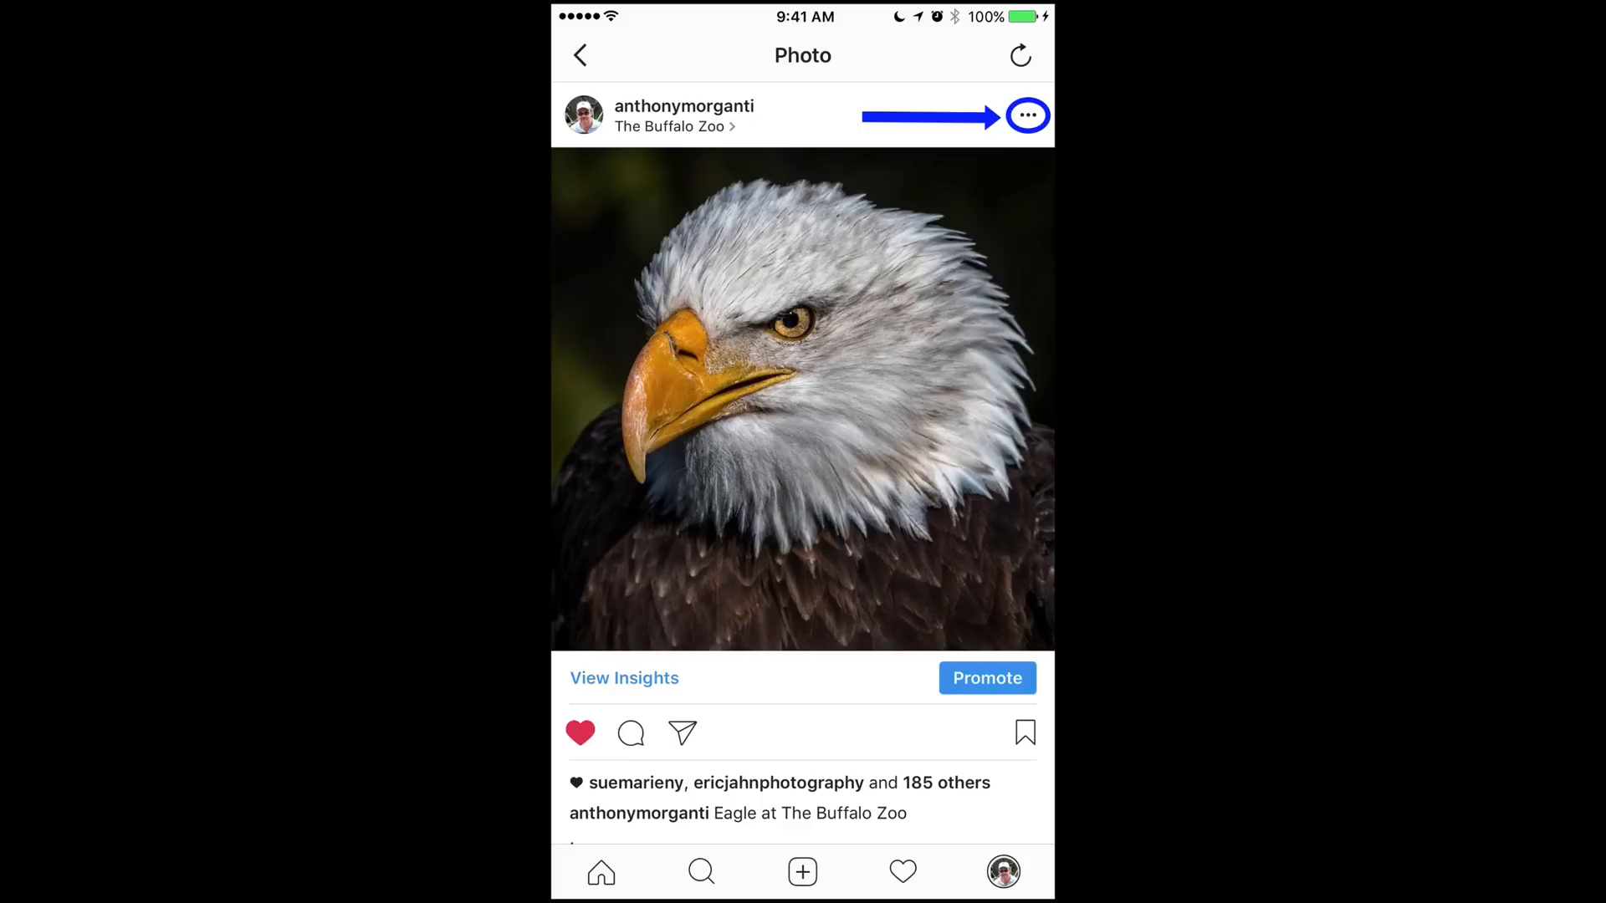
click(1027, 116)
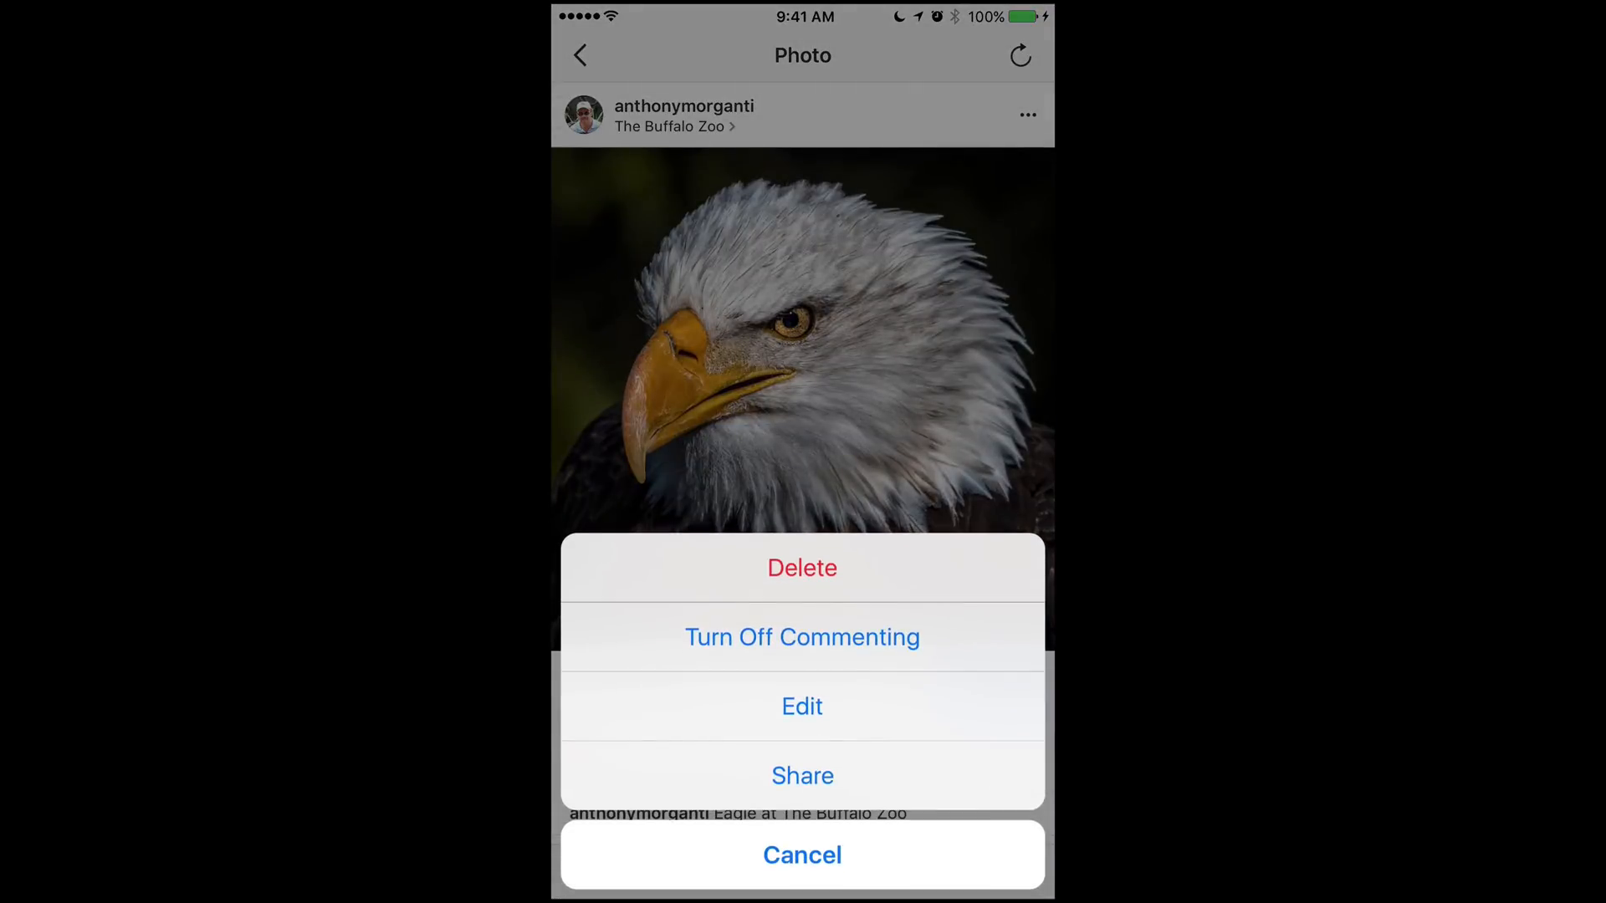
click(802, 774)
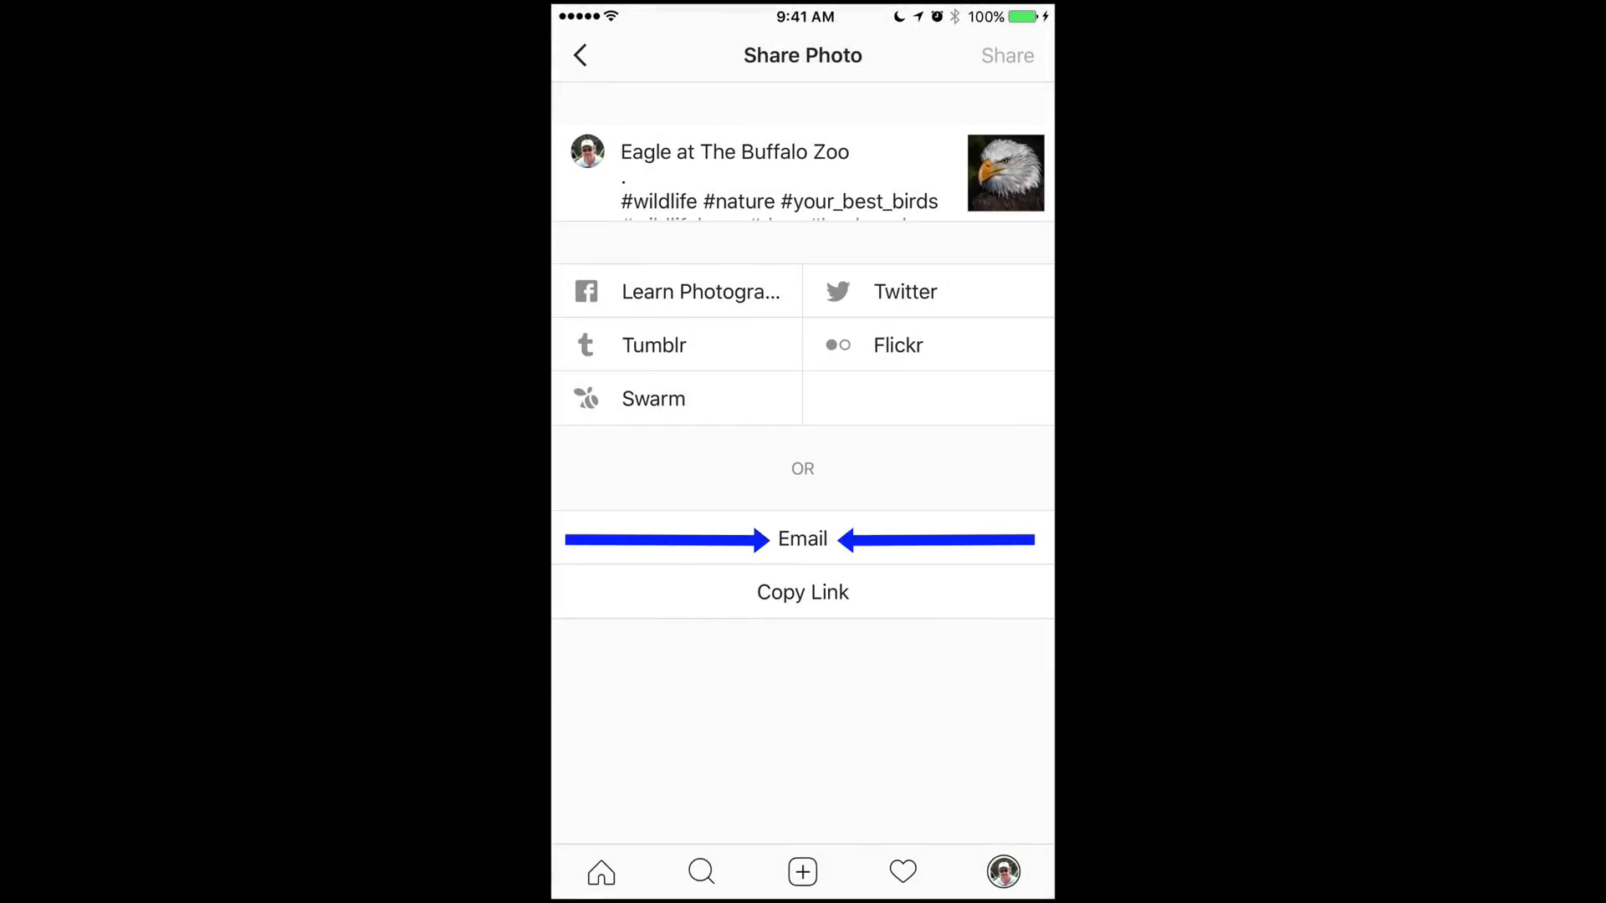
click(801, 538)
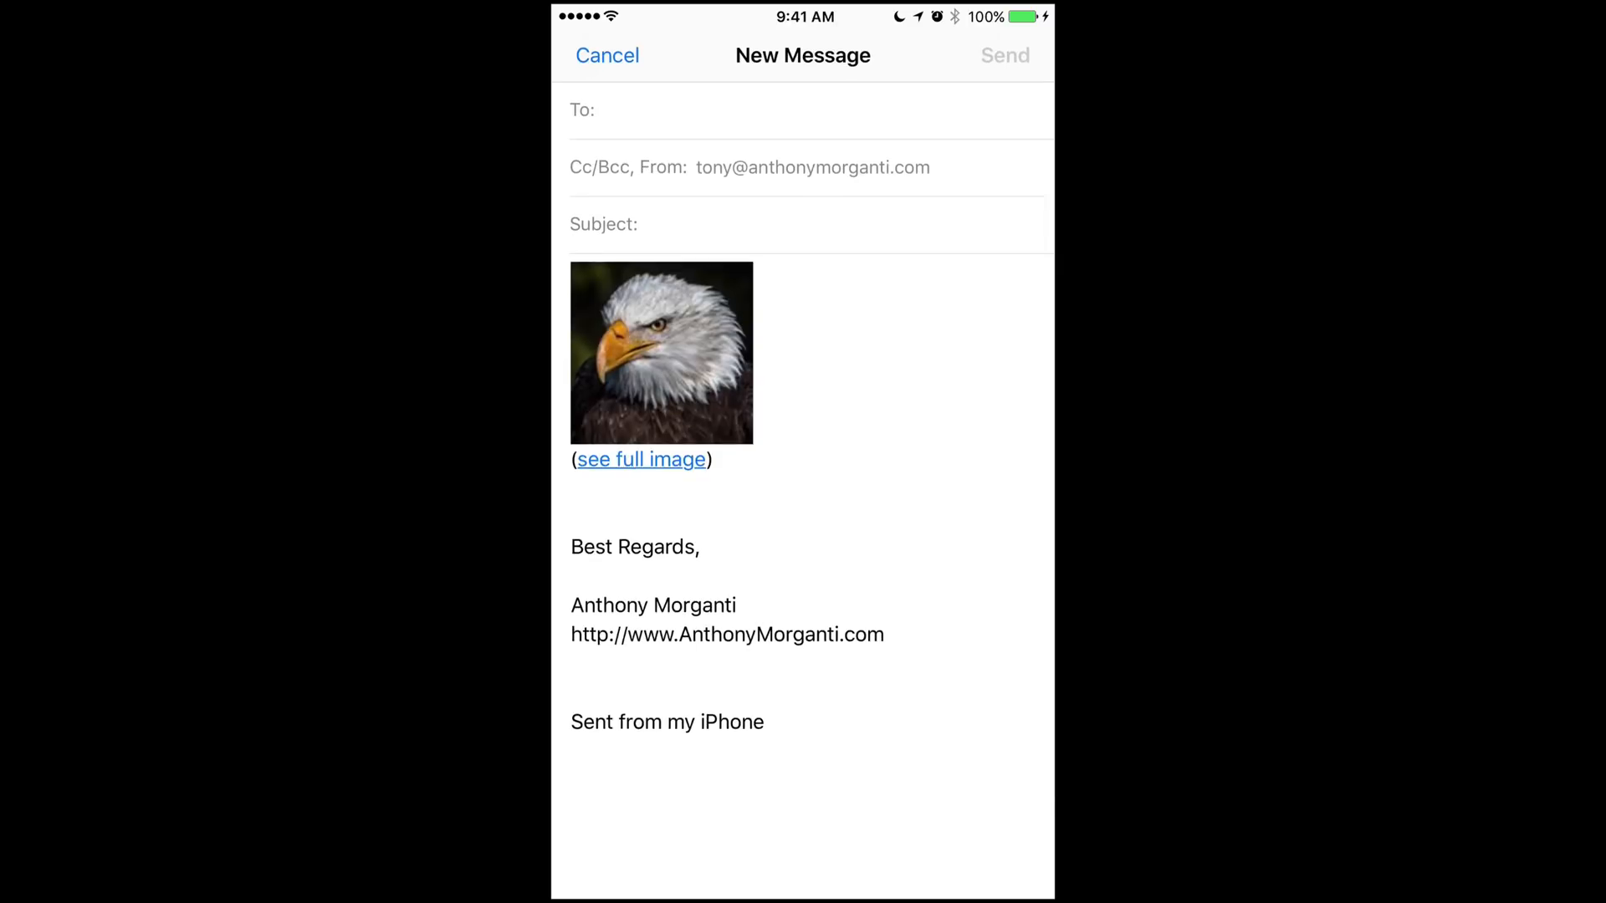
click(800, 111)
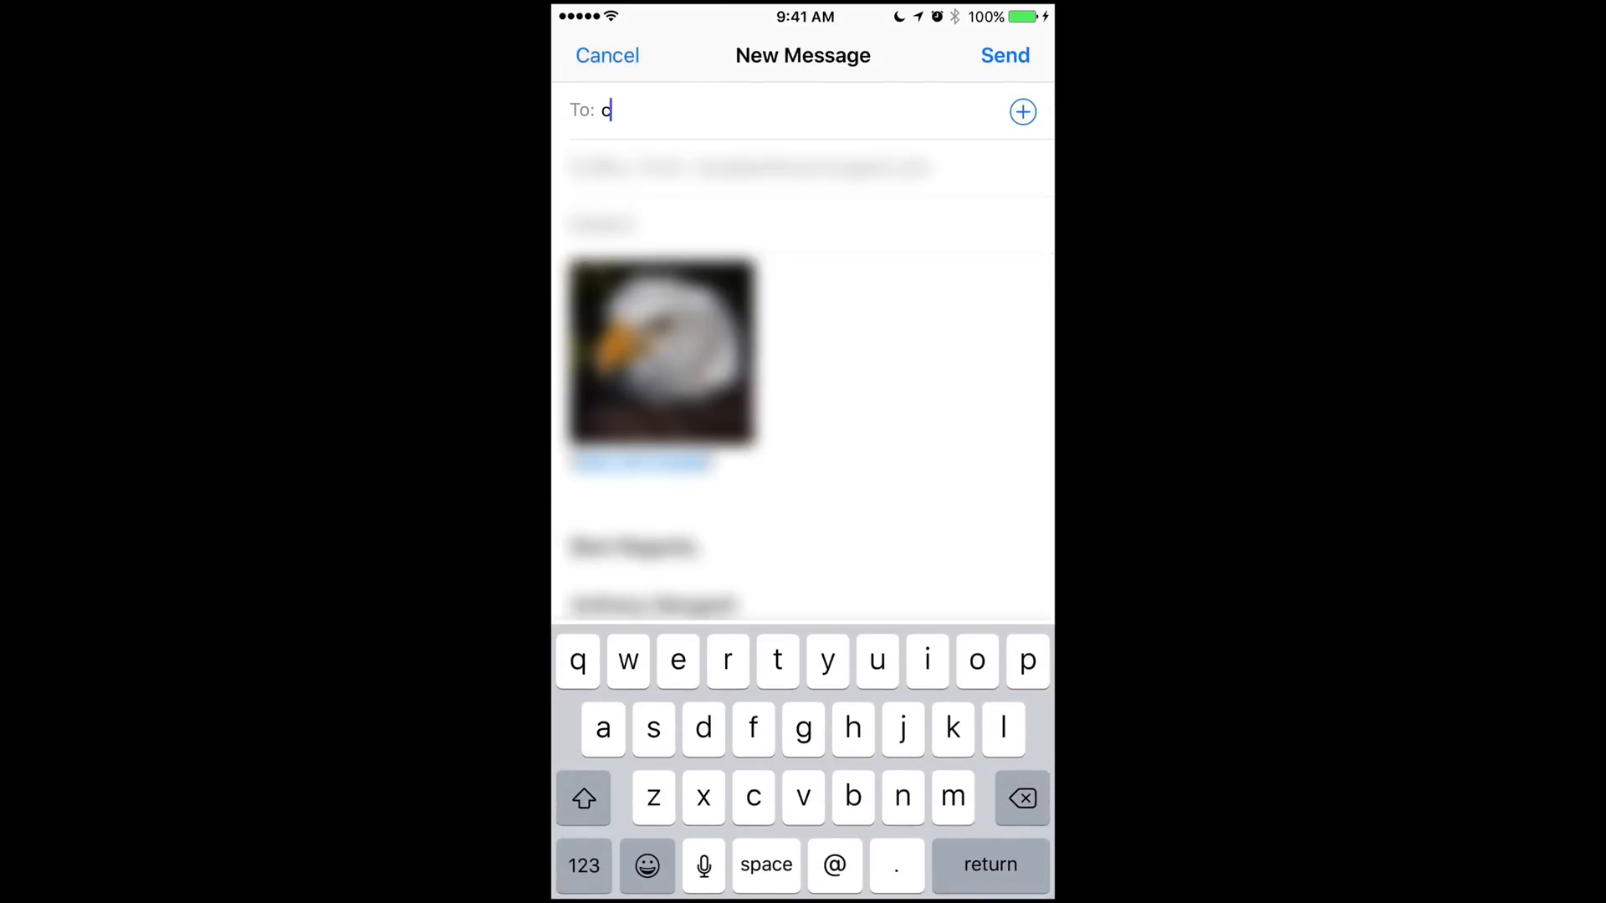
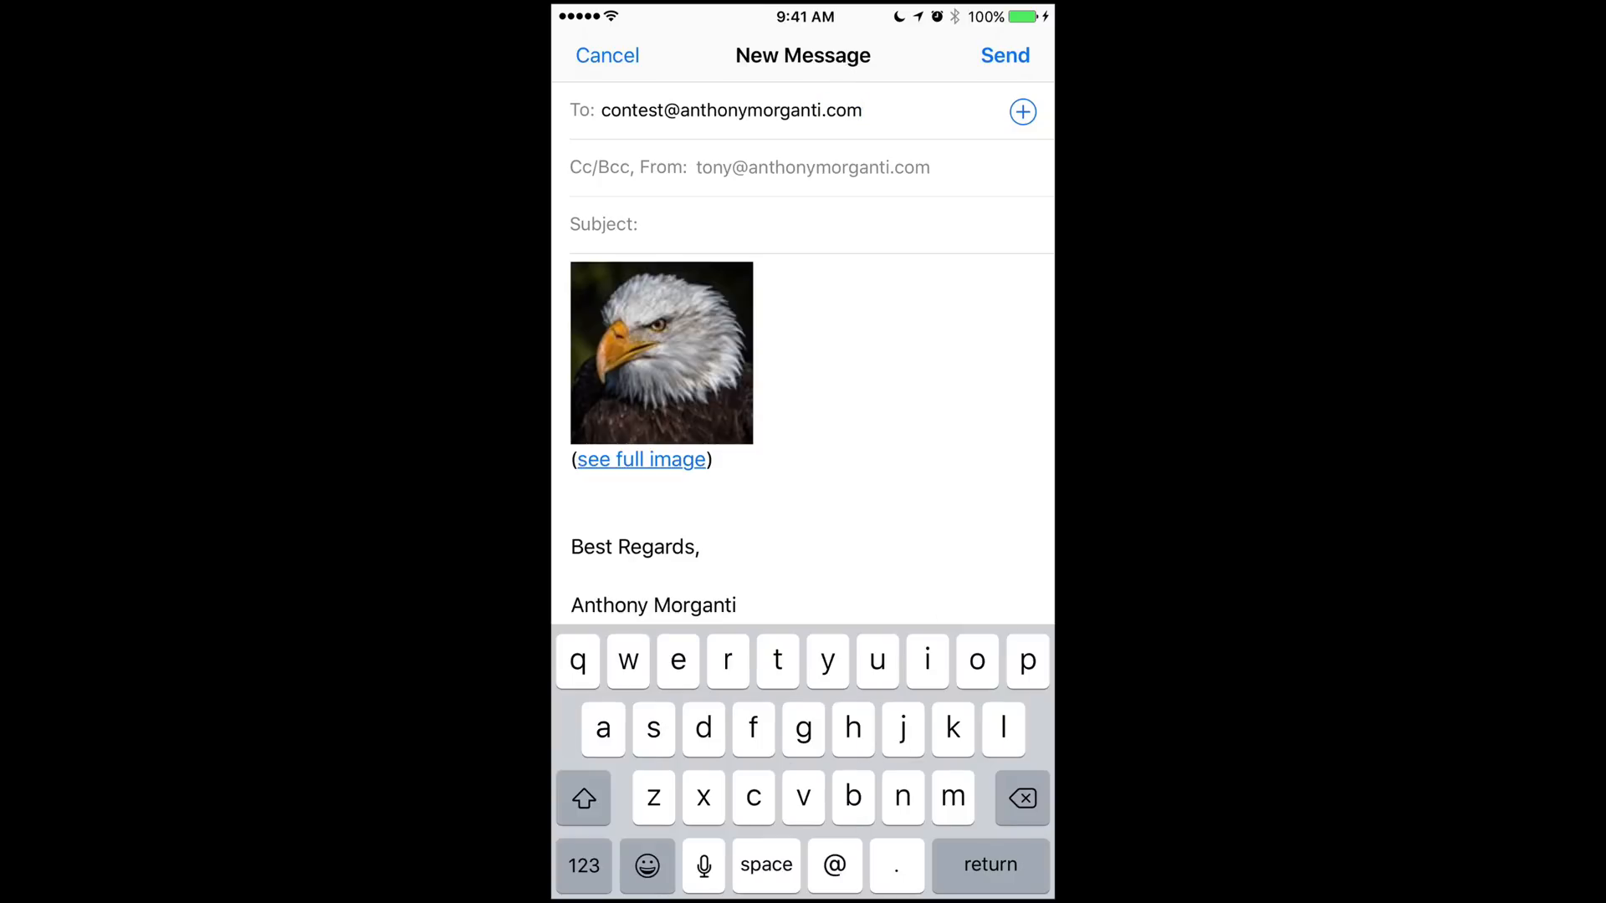
- Set the subject to 'Uplet', send the message and return to the home screen
text(U)
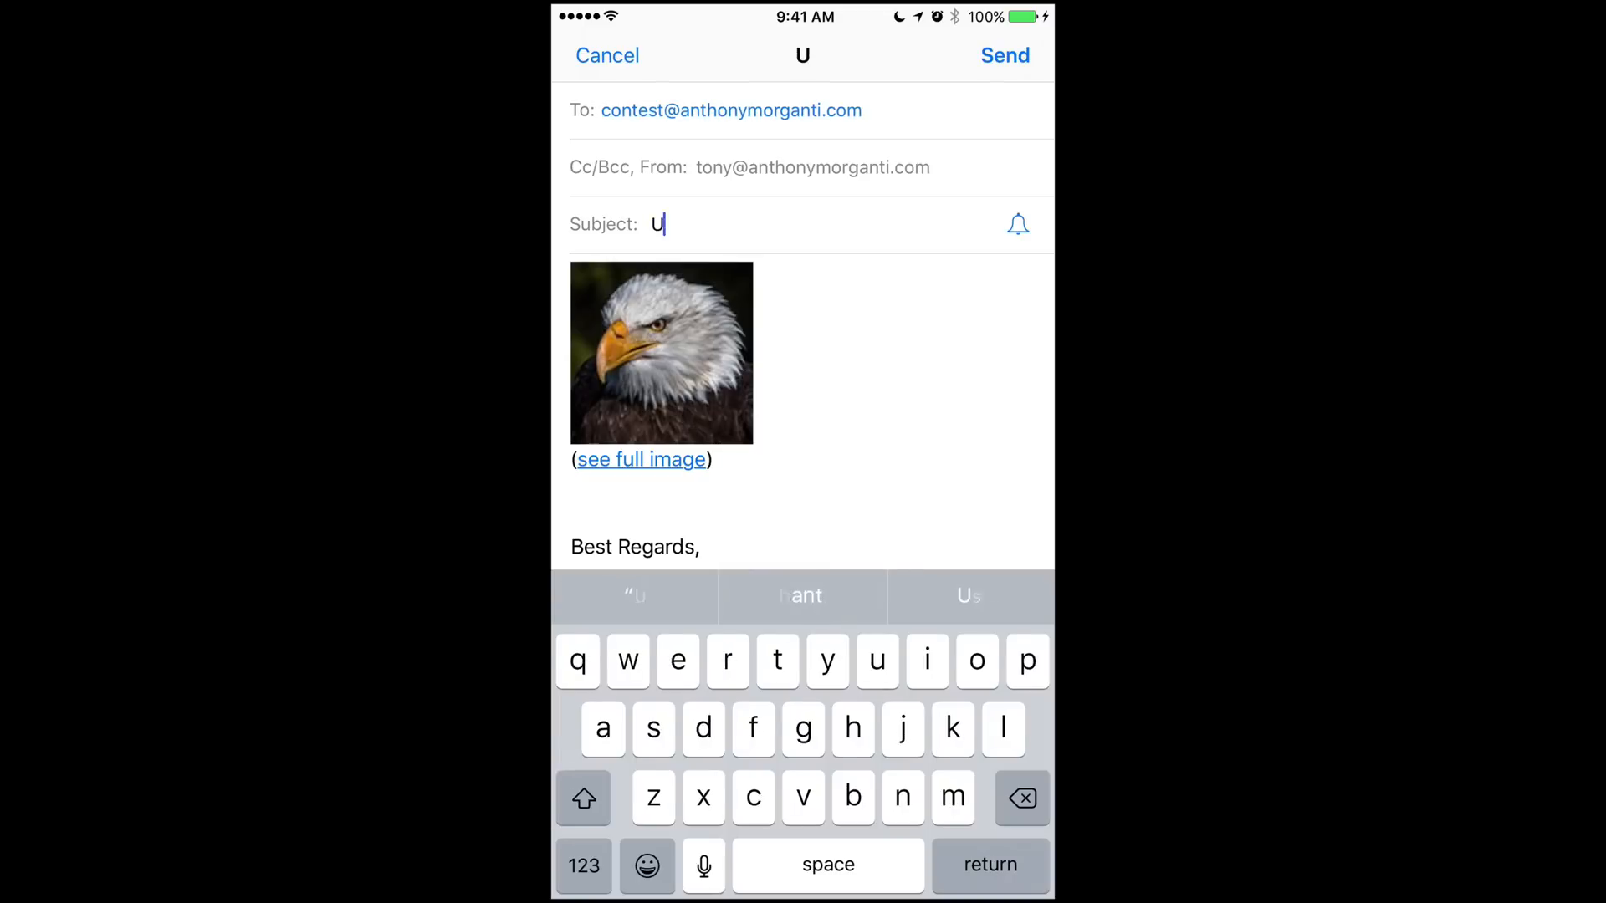
text(plet)
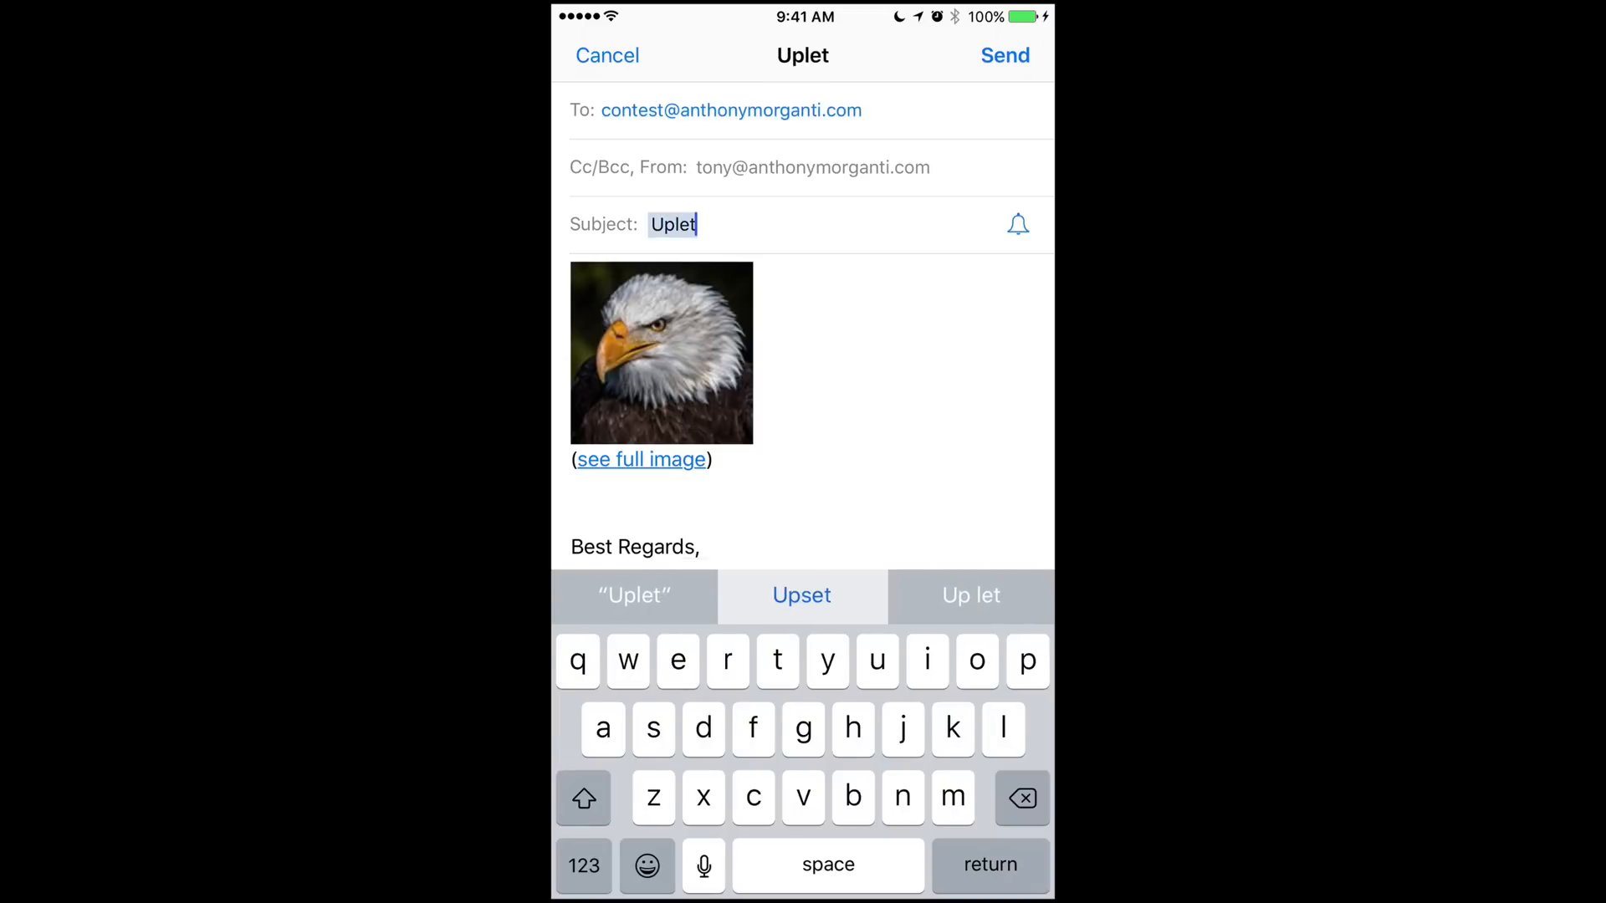
click(828, 865)
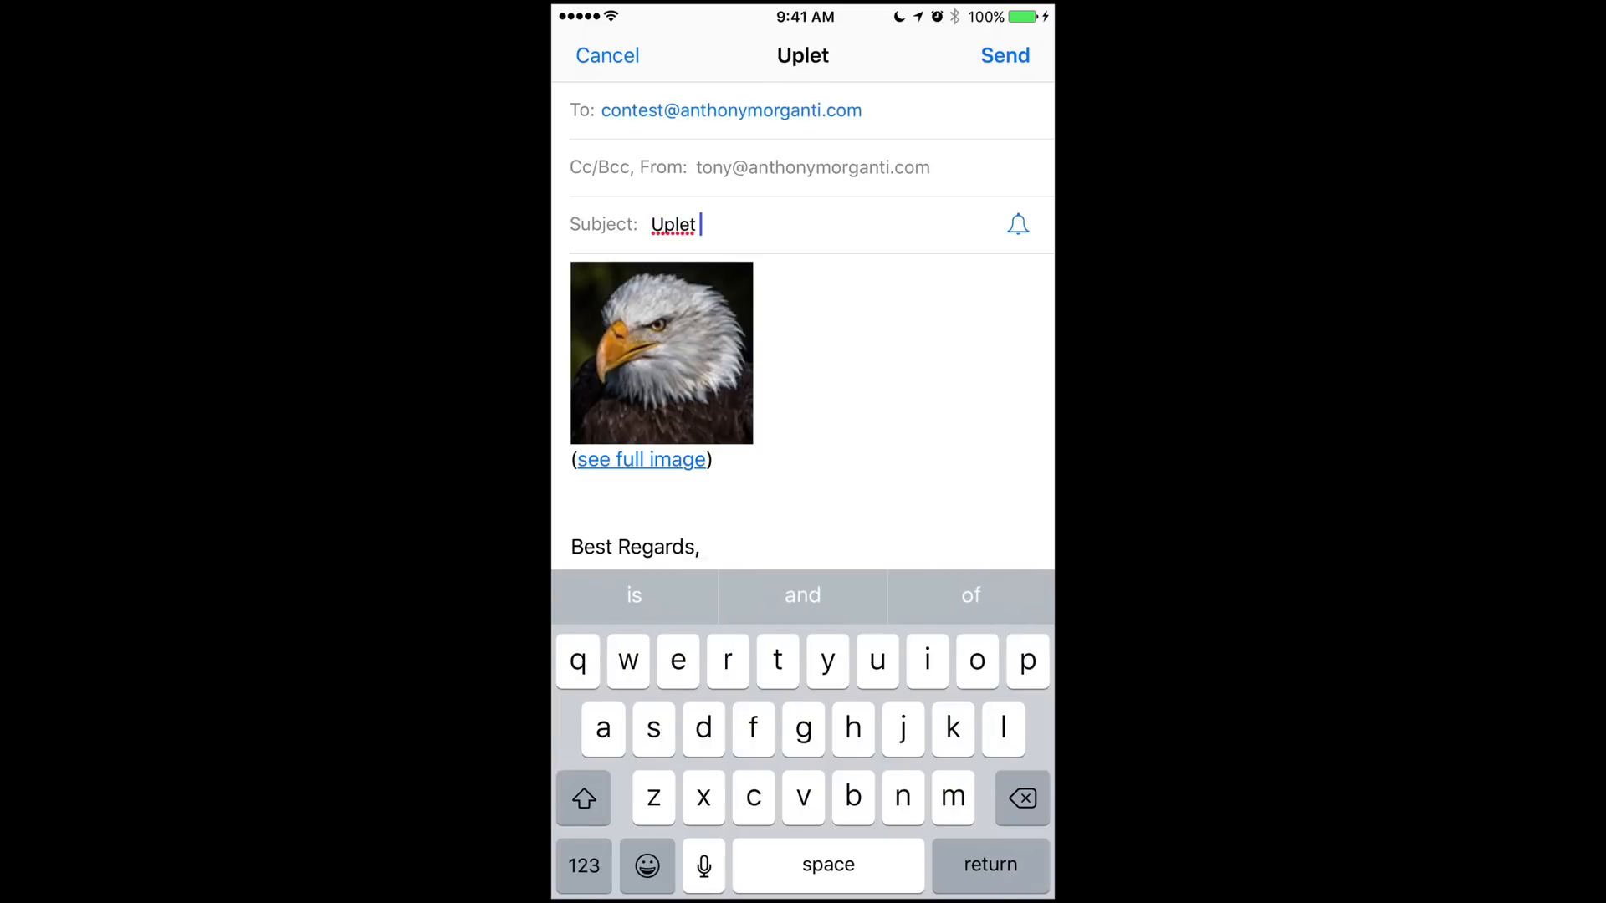
text(con)
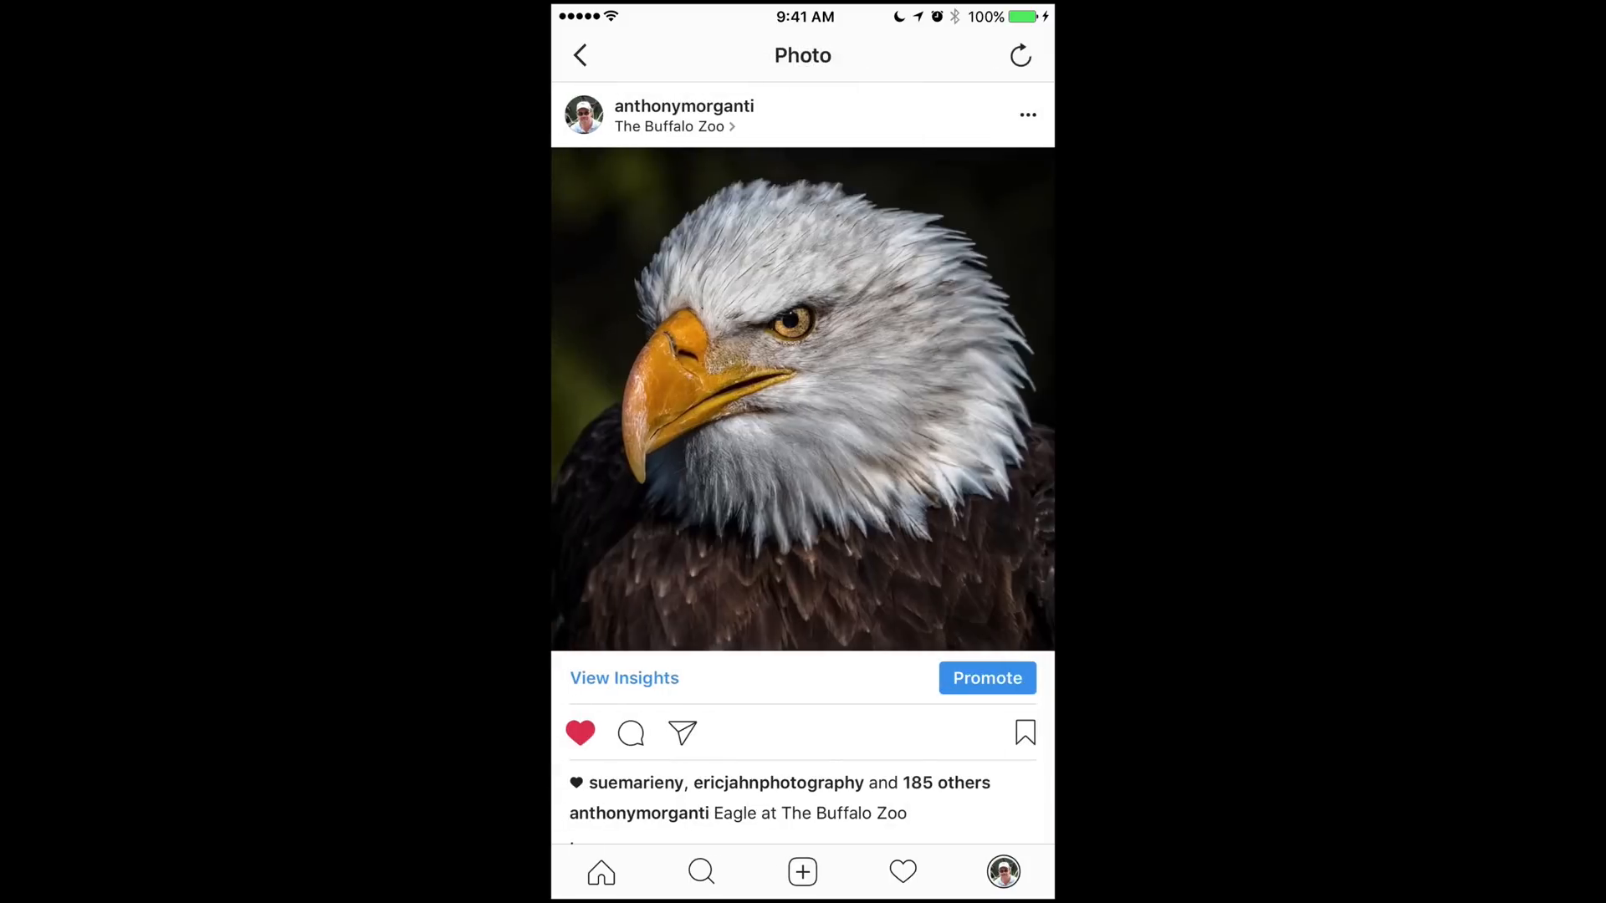
key(home)
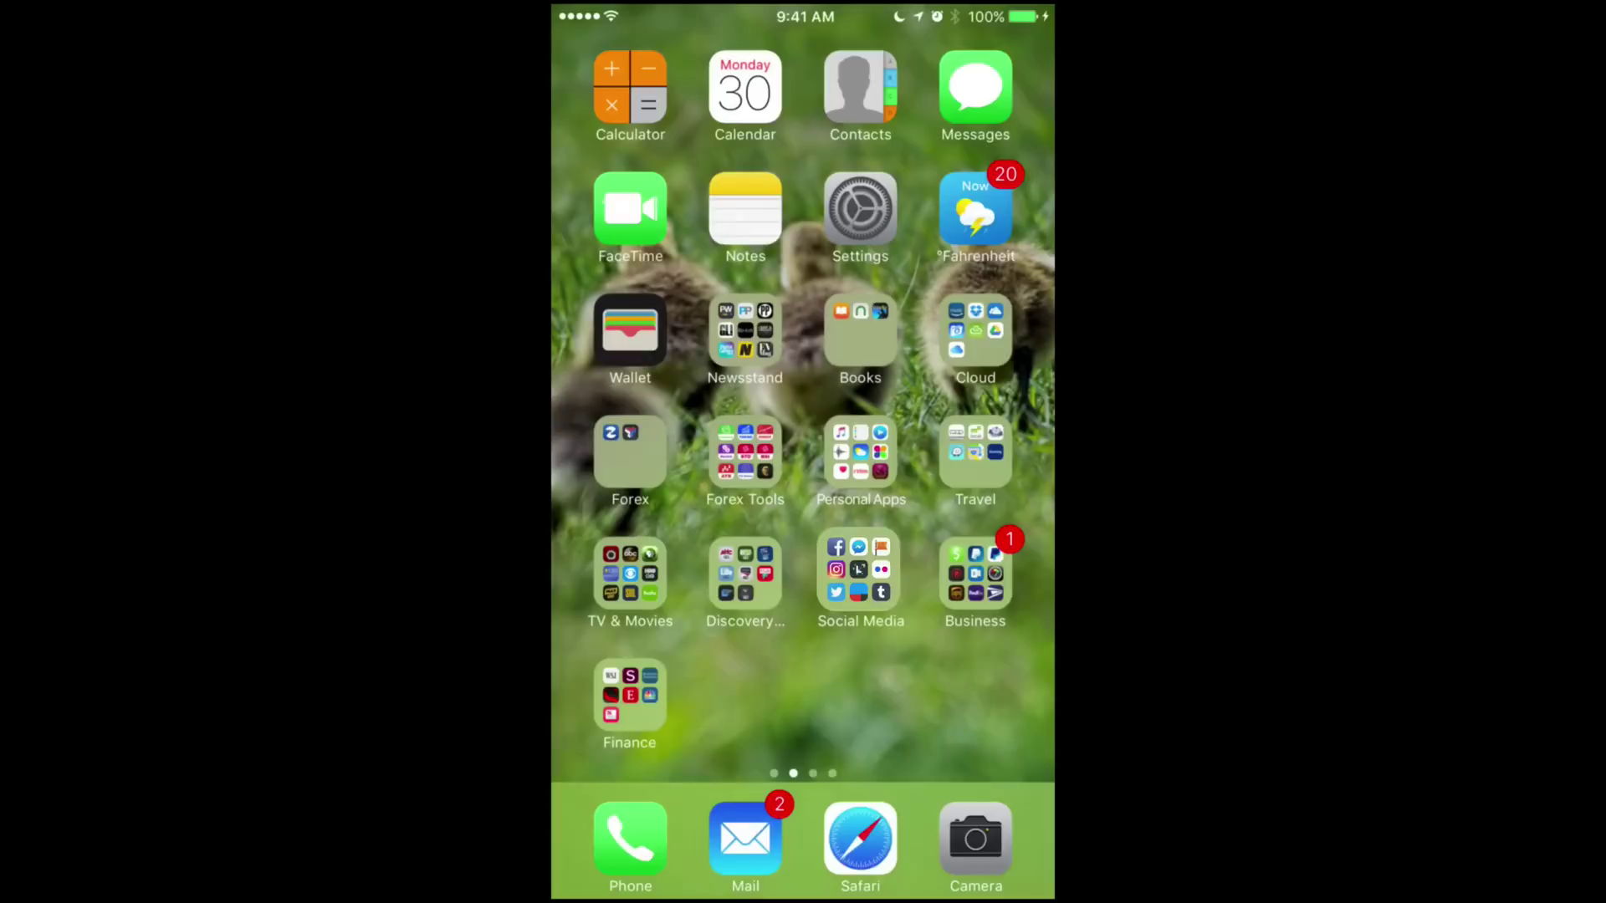